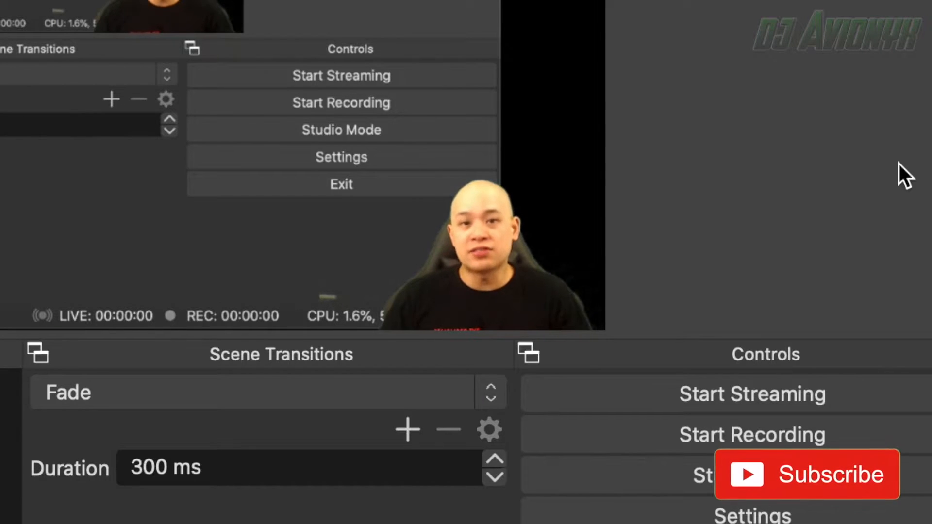
Step: Start adding a new scene from the Scenes dock, bringing up its name prompt
left_click(805, 475)
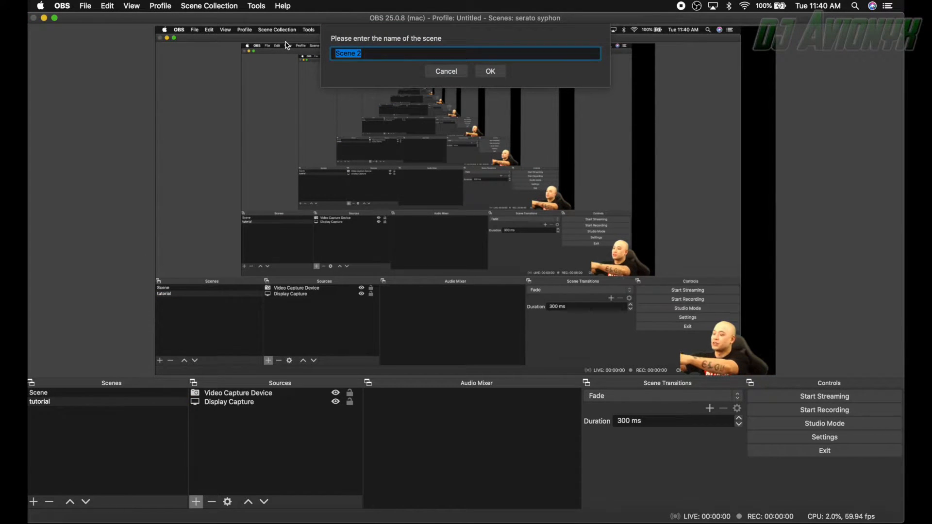
Step: Name the new scene 'Starting Soon Countdown' and confirm it
type("Starting Soon")
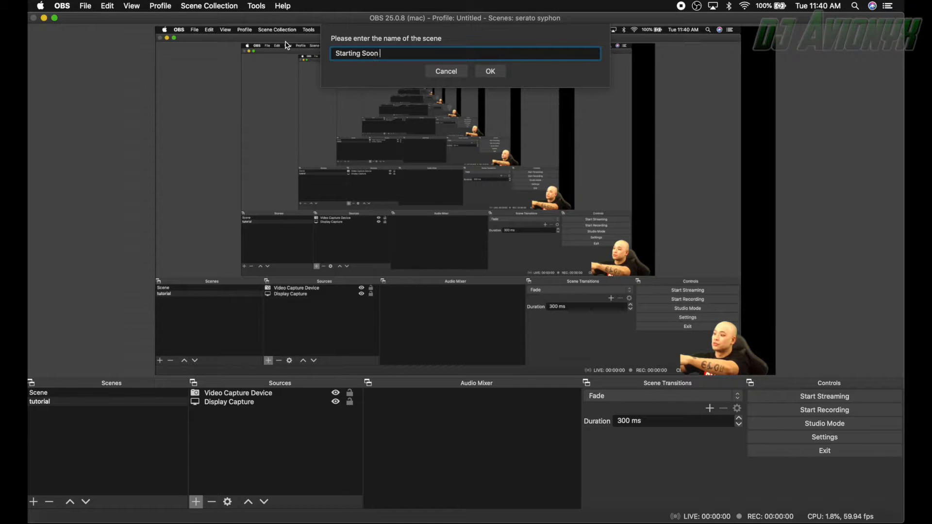
type("Countd")
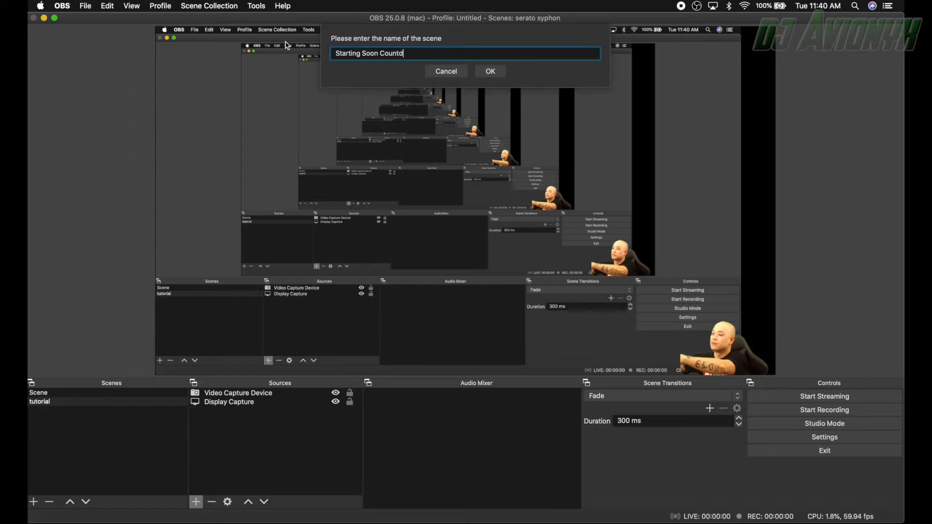
left_click(489, 71)
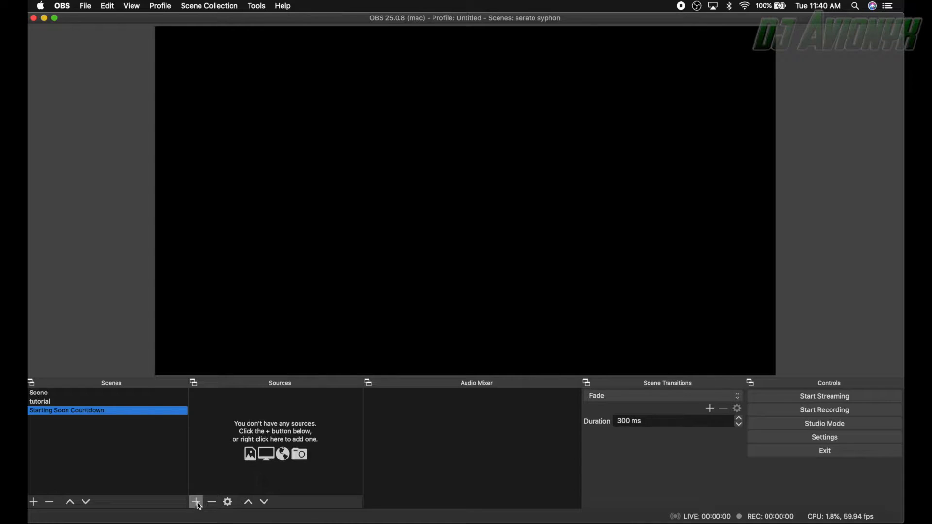
Step: Add an Image source to the scene with its default name
left_click(196, 502)
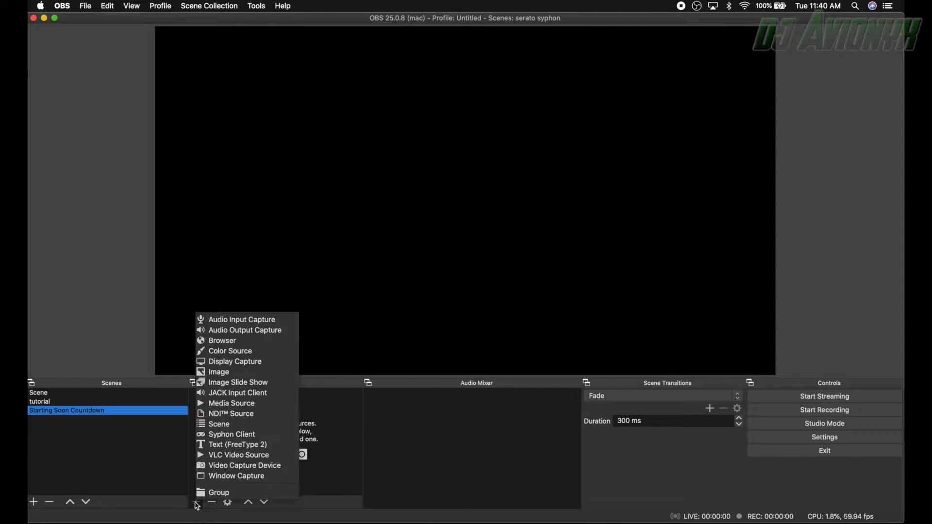
mouse_move(219, 372)
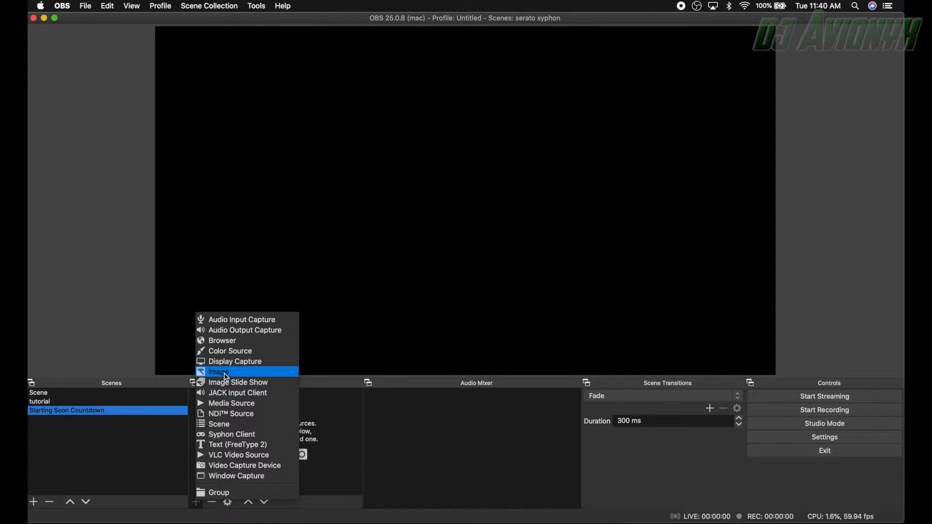
left_click(219, 372)
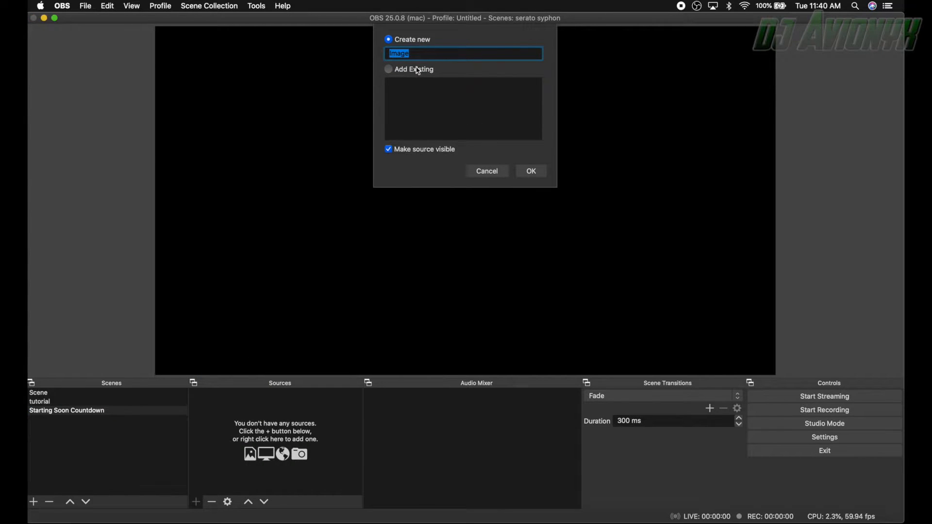
mouse_move(519, 147)
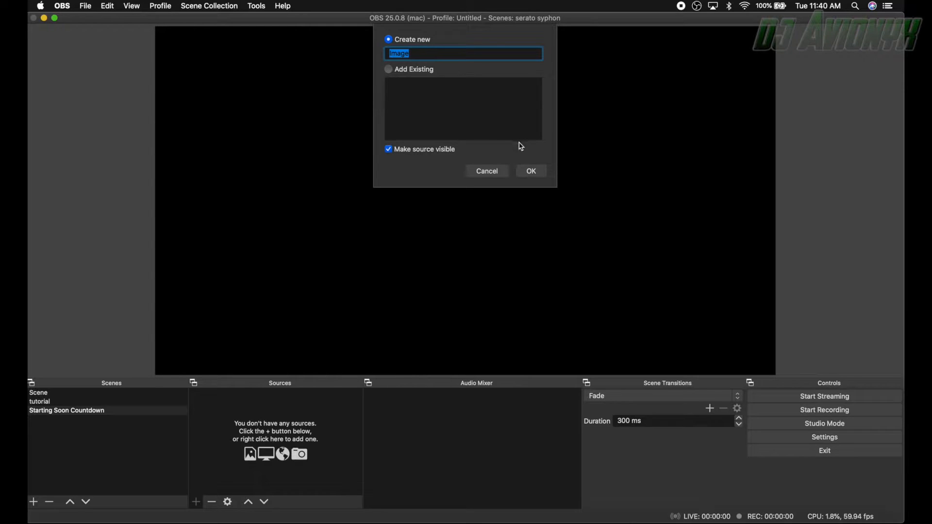
left_click(530, 171)
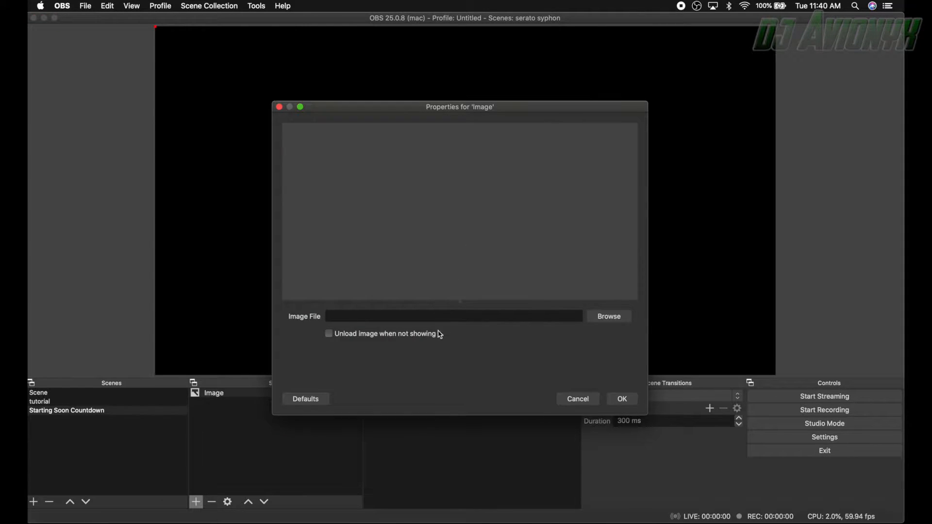
Step: Load BACKGROUND IMAGE.jpg from Downloads into the image source and confirm it
left_click(607, 316)
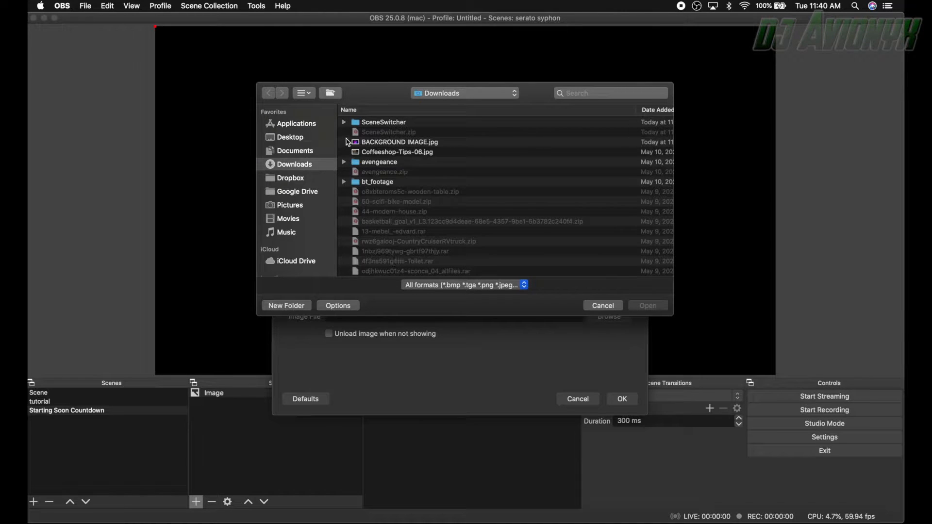
left_click(399, 142)
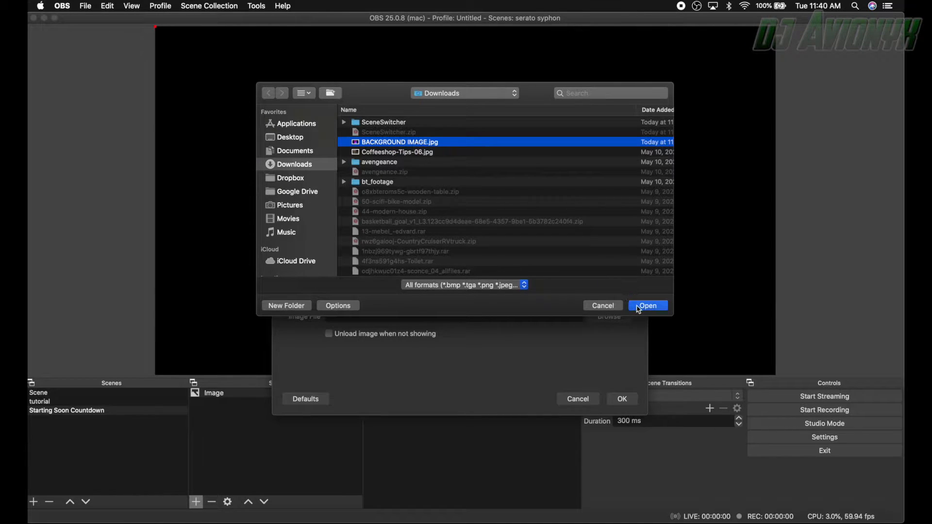
left_click(646, 305)
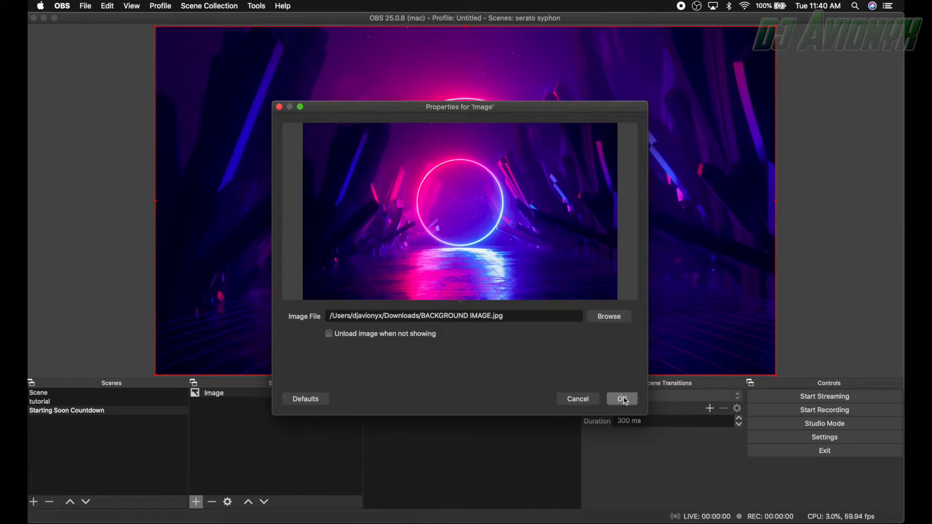
left_click(622, 399)
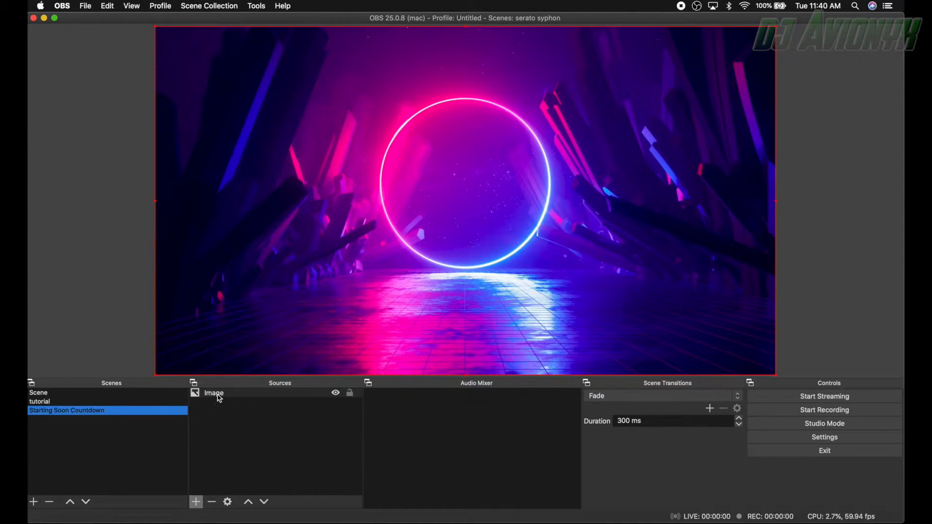
left_click(214, 393)
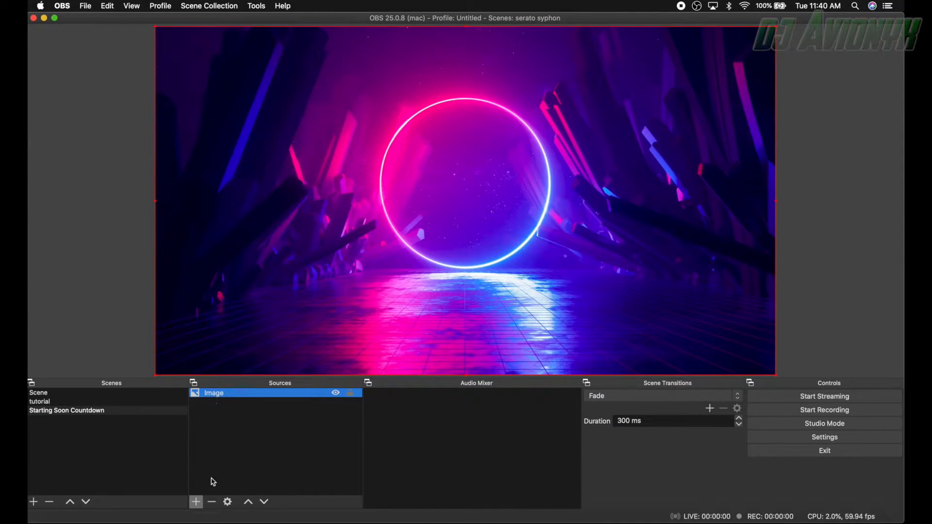
Step: Add a Text (FreeType 2) source named 'Streaming Starting In'
left_click(196, 502)
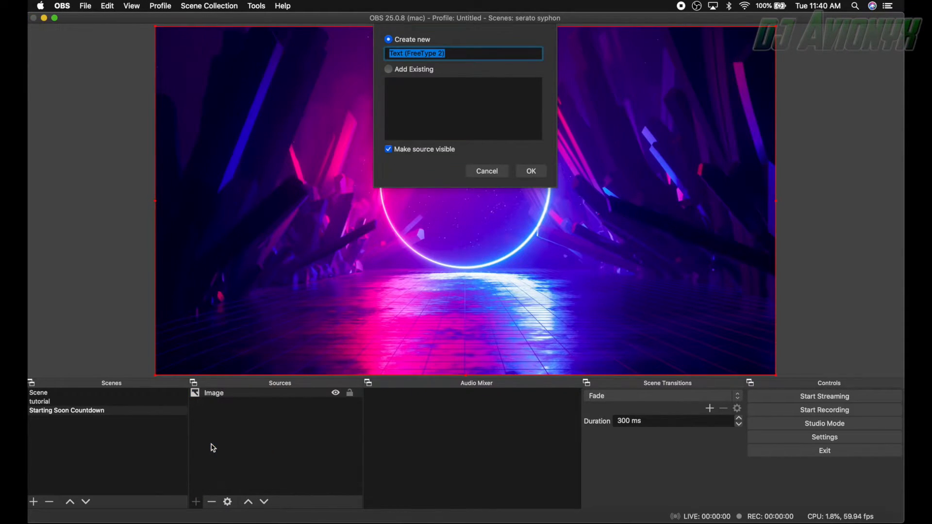
left_click(412, 53)
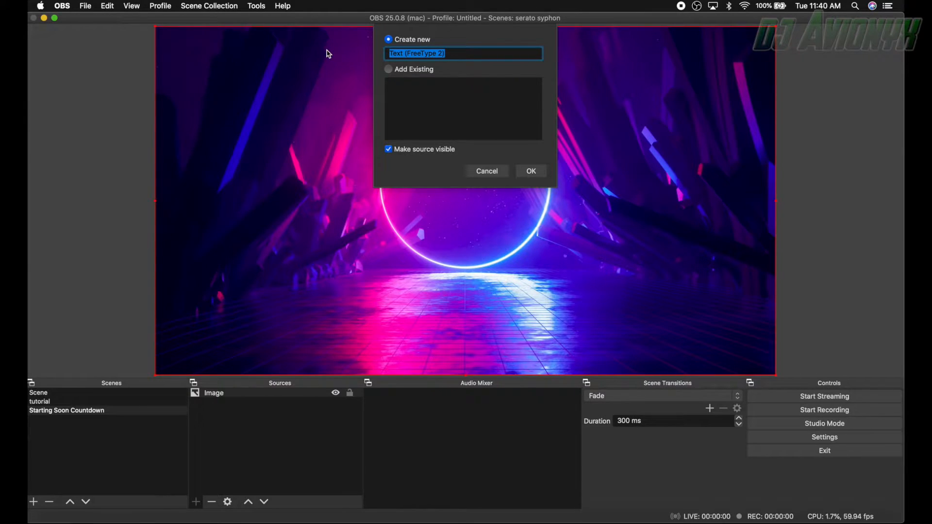
type("Streaming Starting In")
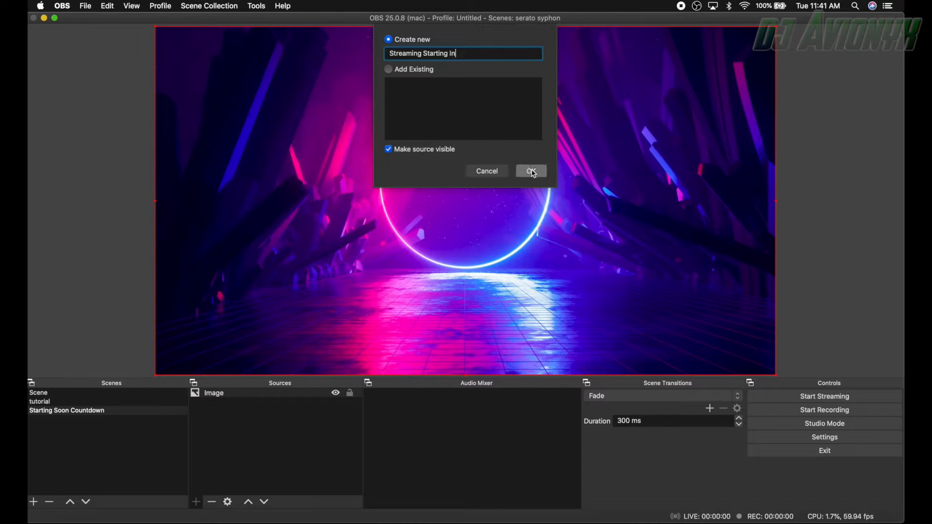
left_click(531, 170)
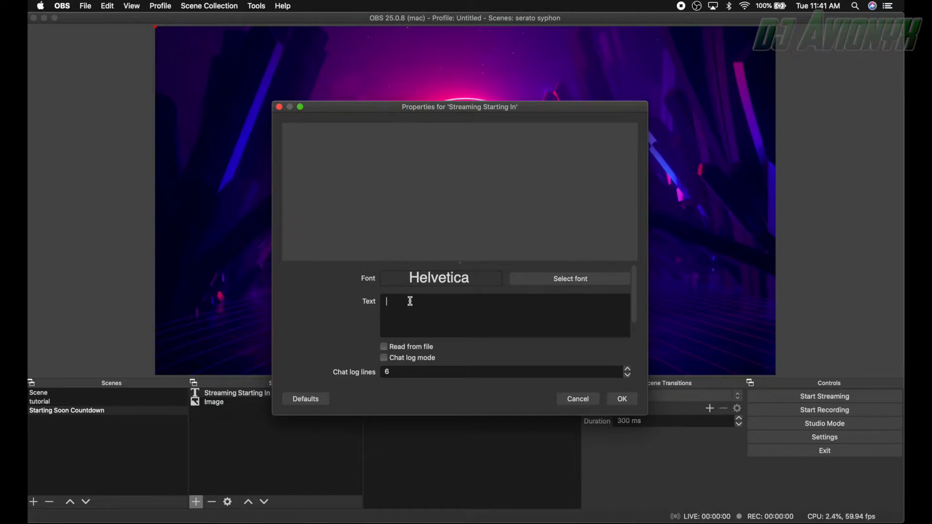
Step: Enter 'Streaming Starting In' as the text shown by the source
type("Starting")
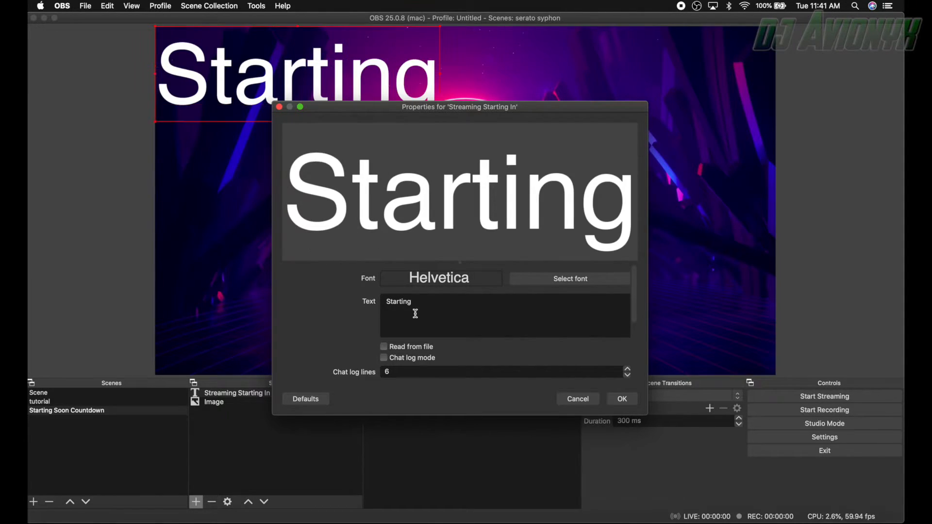
key("Backspace")
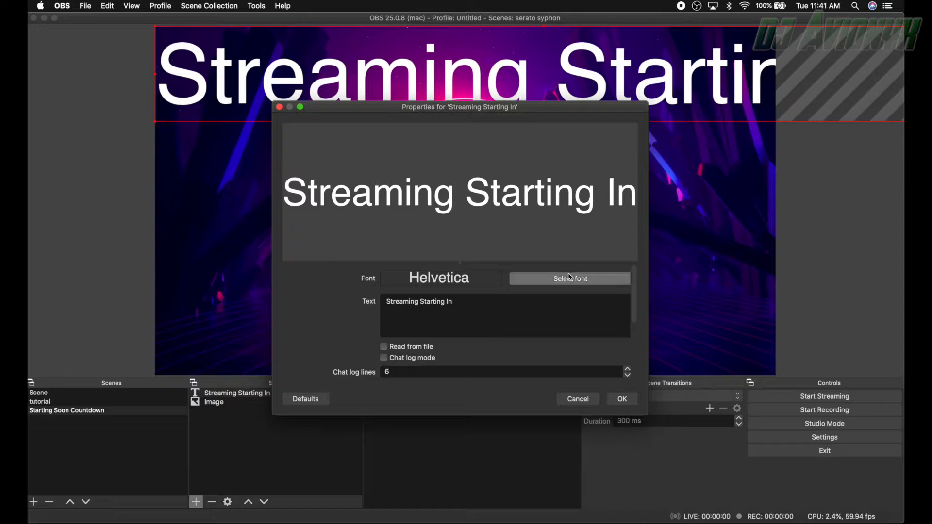
Step: Set the heading's font to Helvetica Bold Oblique and confirm the properties
left_click(568, 279)
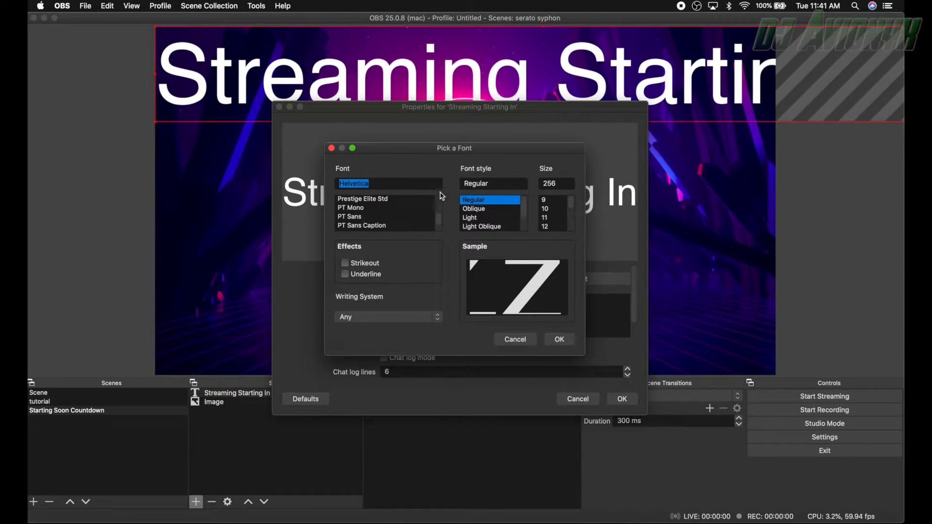
mouse_move(487, 213)
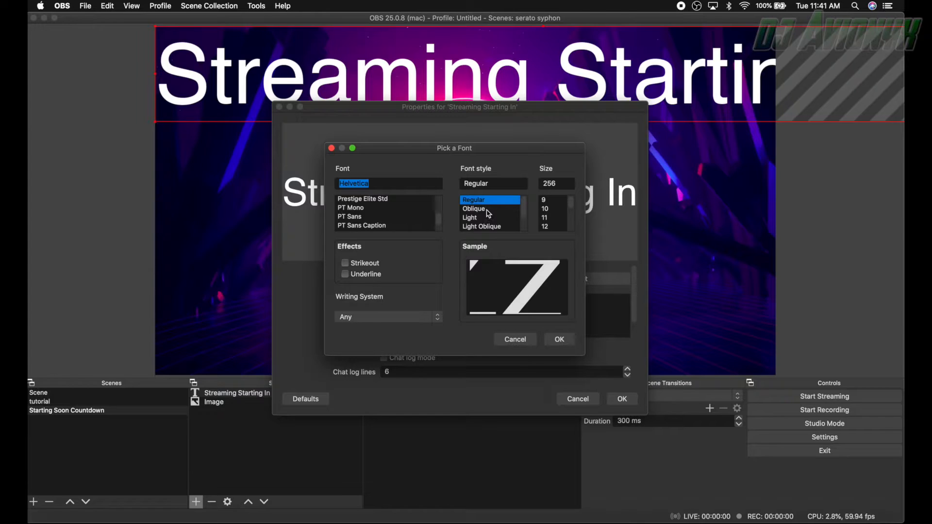
left_click(484, 226)
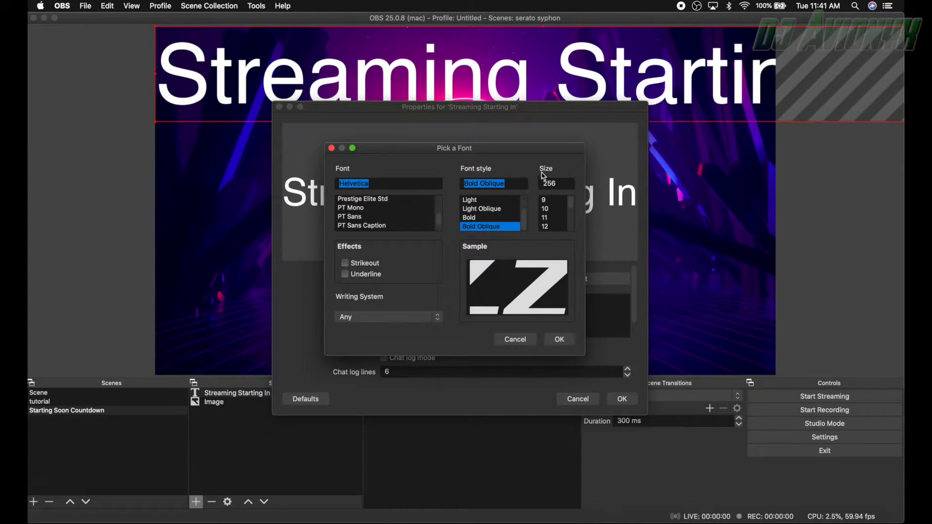
mouse_move(559, 201)
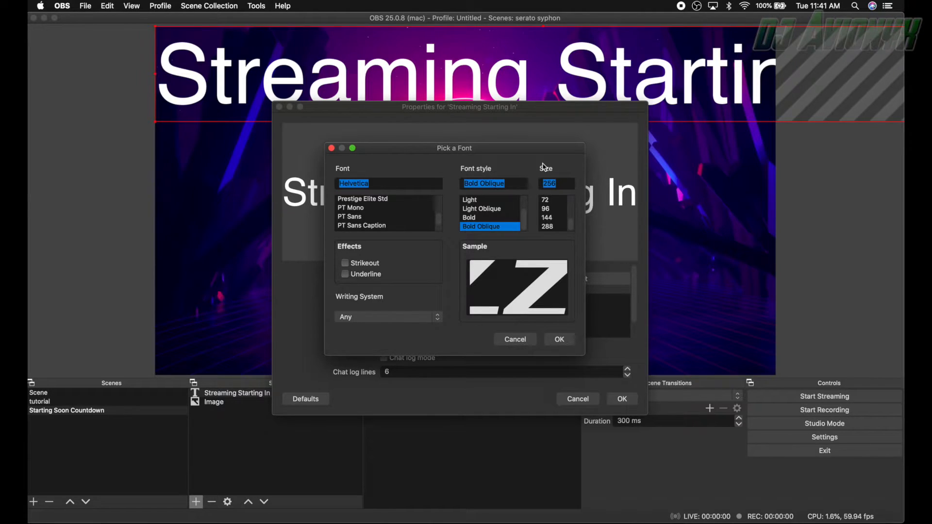
mouse_move(454, 158)
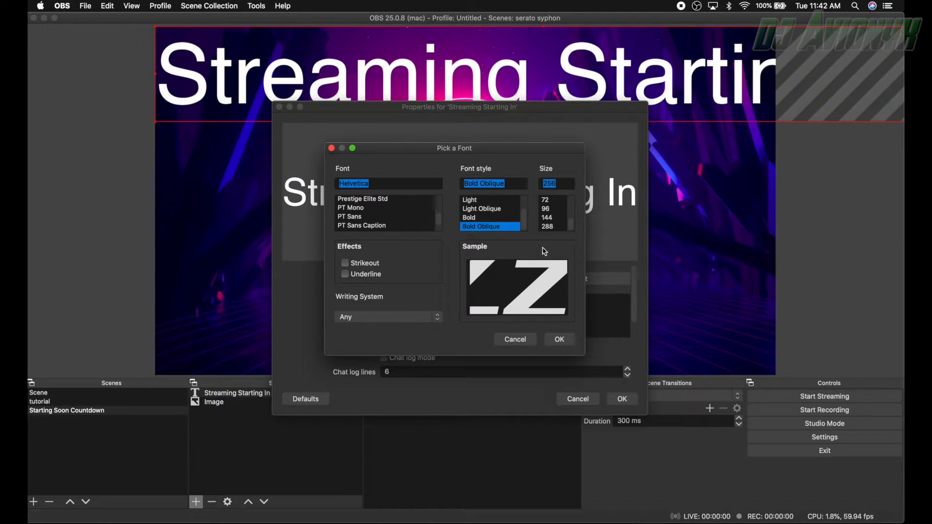
mouse_move(680, 45)
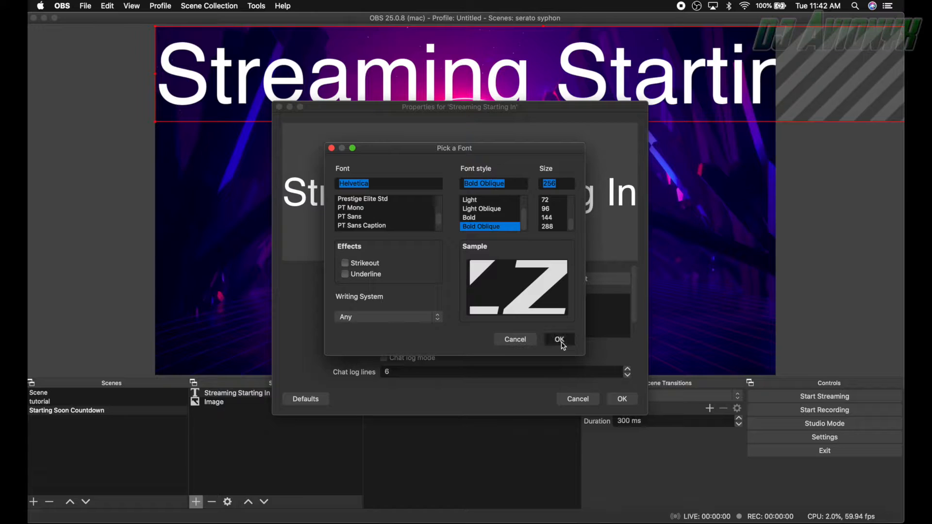
left_click(558, 339)
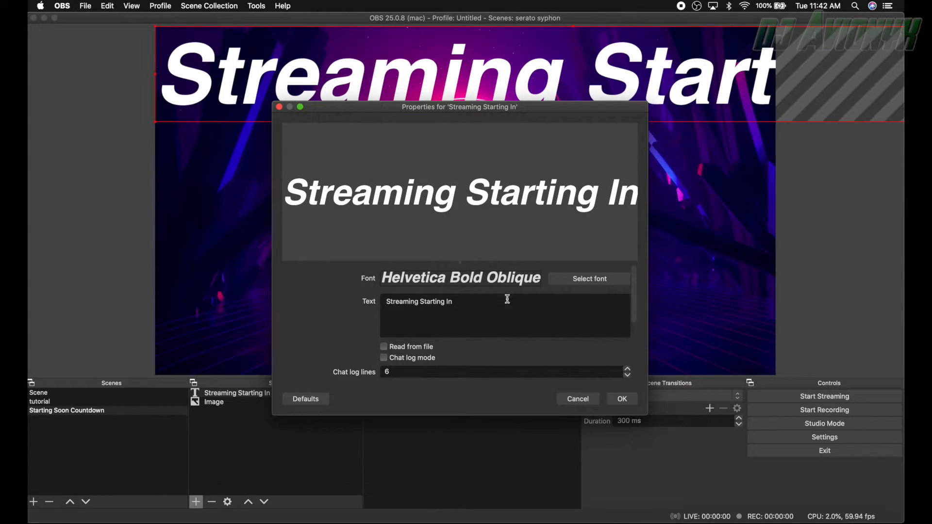
left_click(621, 399)
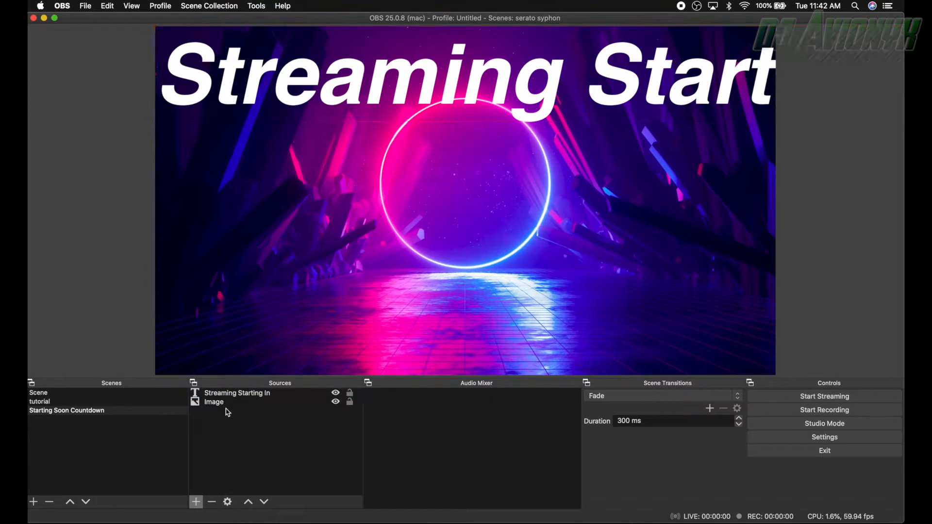
Step: Fit the 'Streaming Starting In' heading across the top of the neon background
left_click(237, 393)
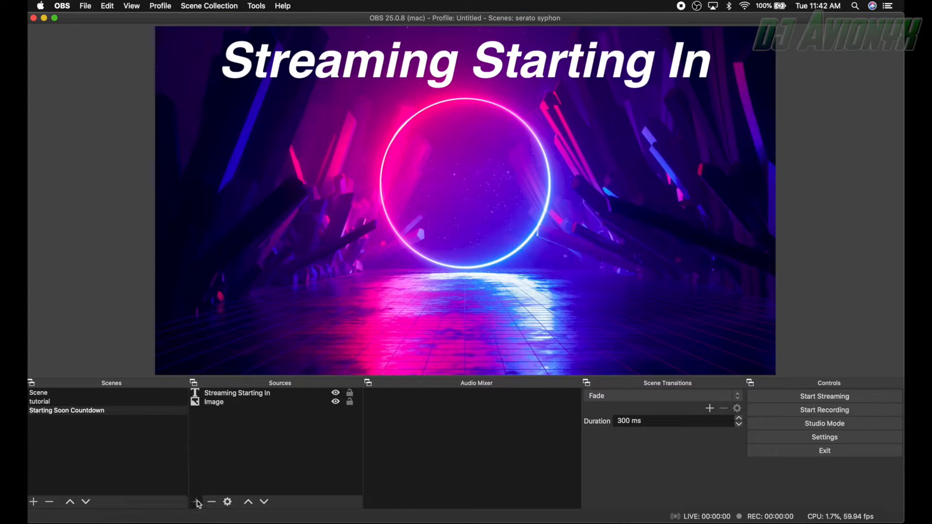
Step: Add a second Text (FreeType 2) source named 'Timer'
left_click(196, 502)
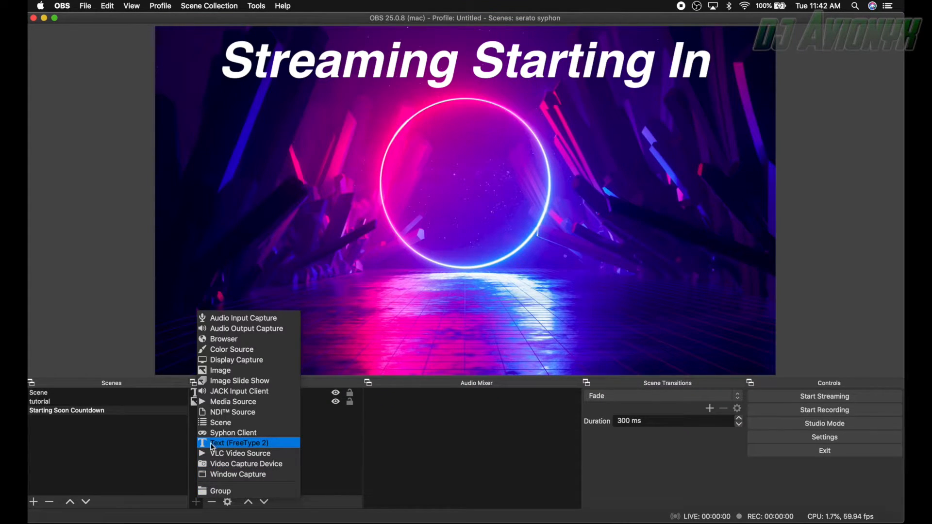
left_click(238, 443)
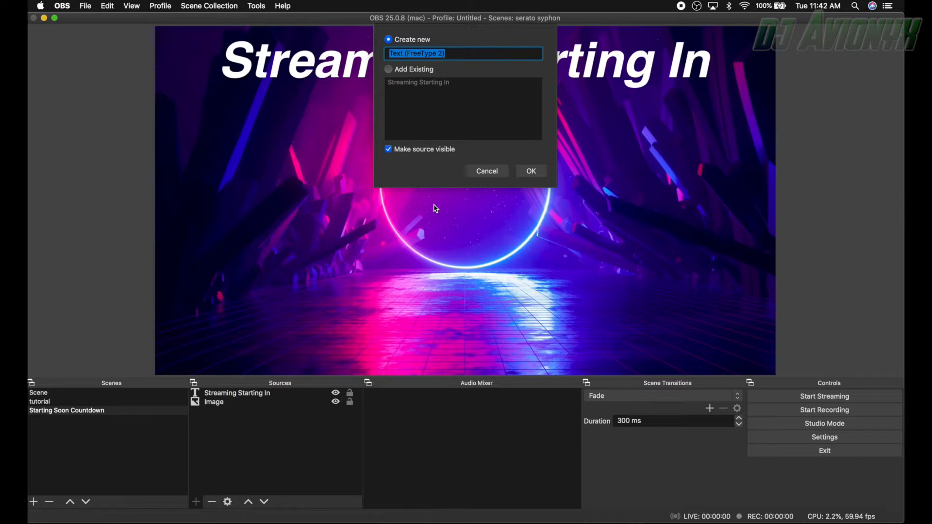
type("T")
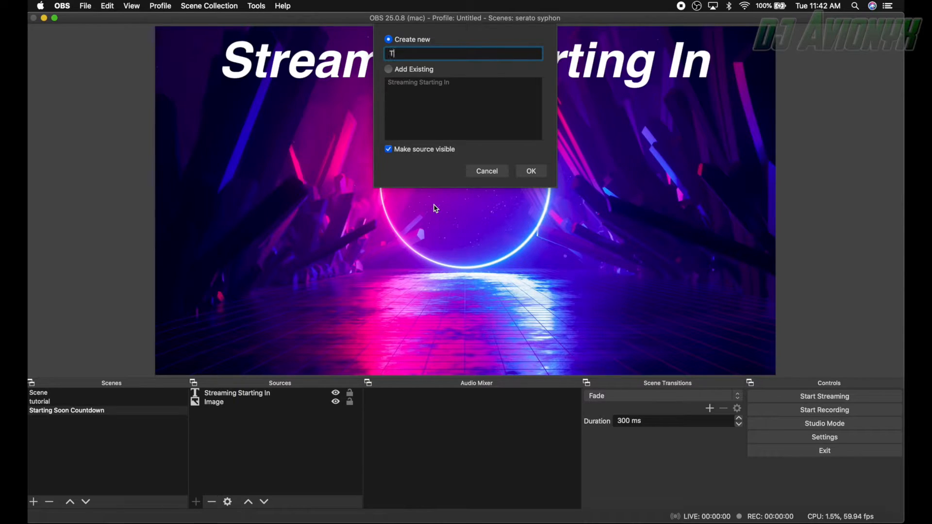
type("imer")
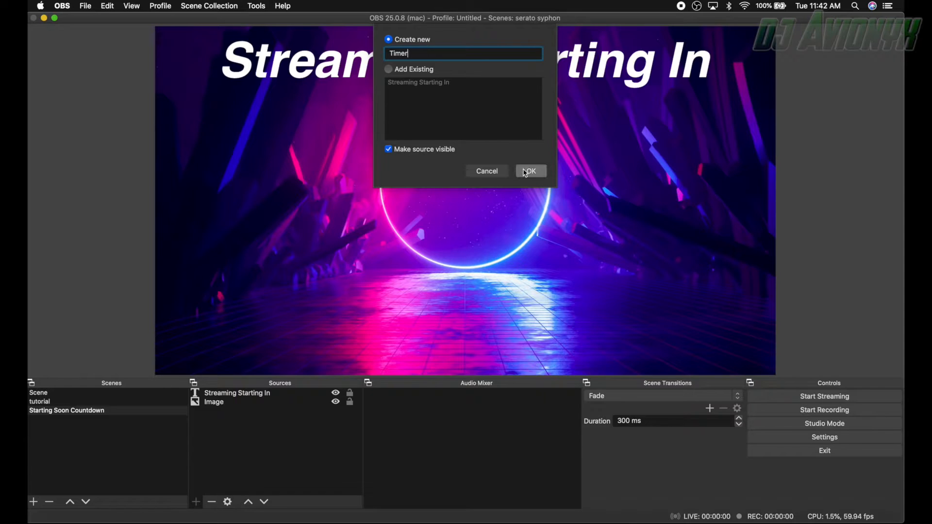
left_click(529, 171)
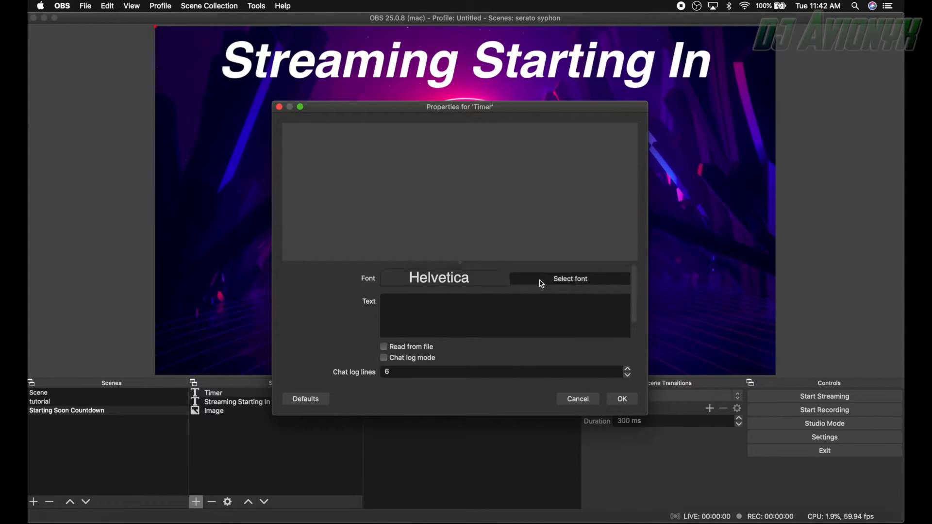
Step: Set the Timer text to Impact Regular and save its properties
left_click(569, 278)
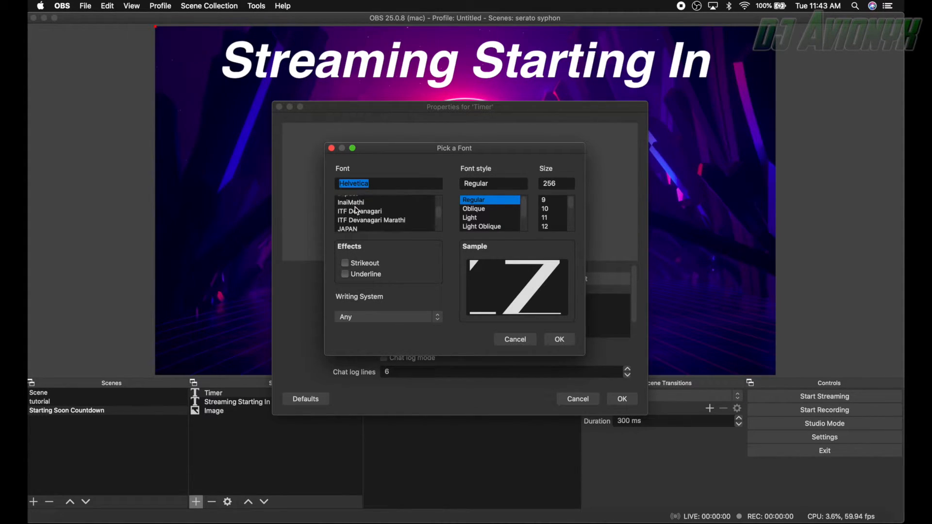
left_click(348, 215)
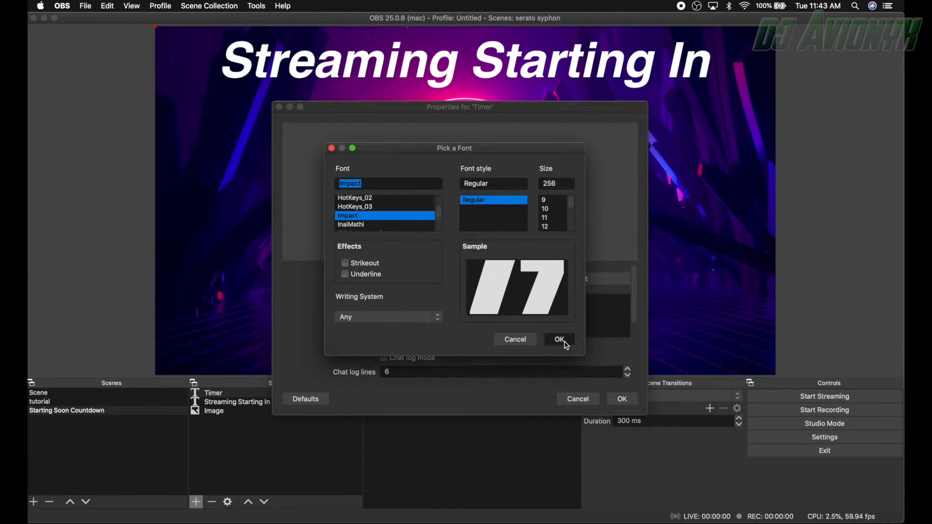
left_click(557, 338)
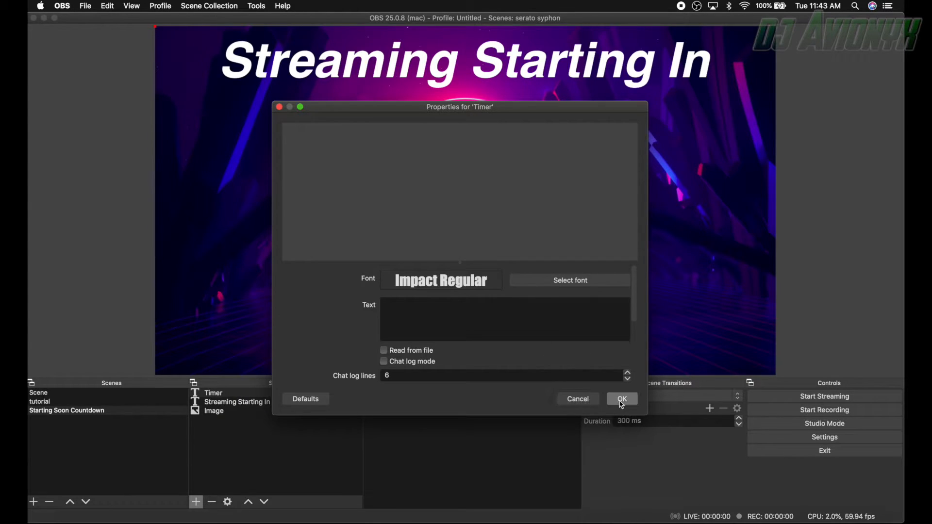
left_click(621, 399)
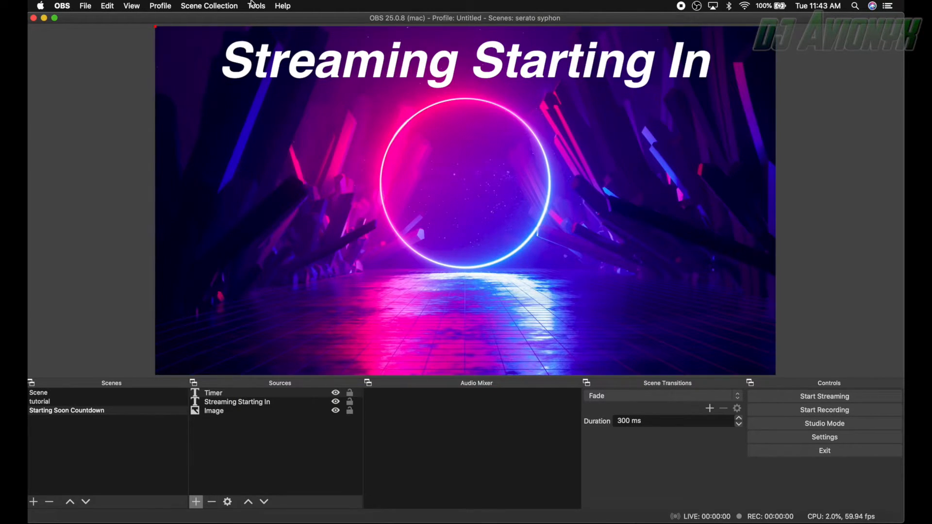
Step: Go to Tools > Scripts and start adding a script file
left_click(256, 6)
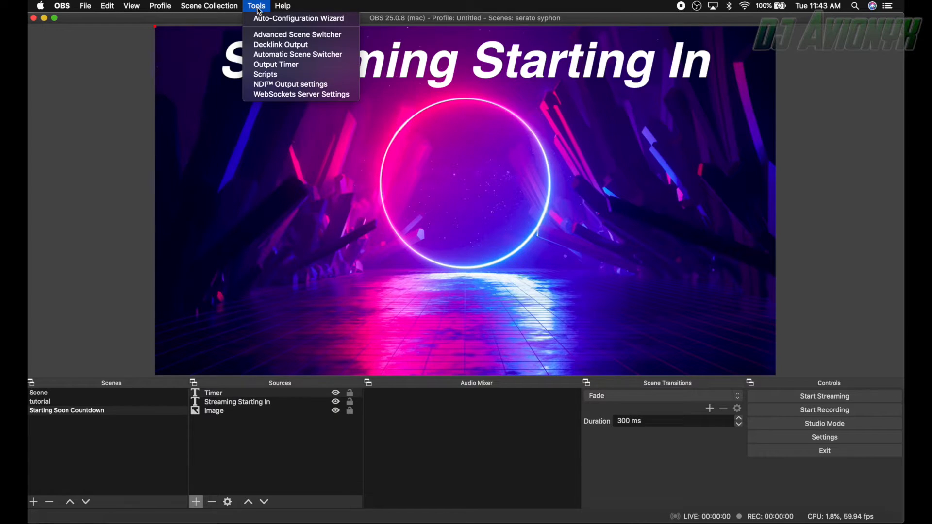
left_click(265, 73)
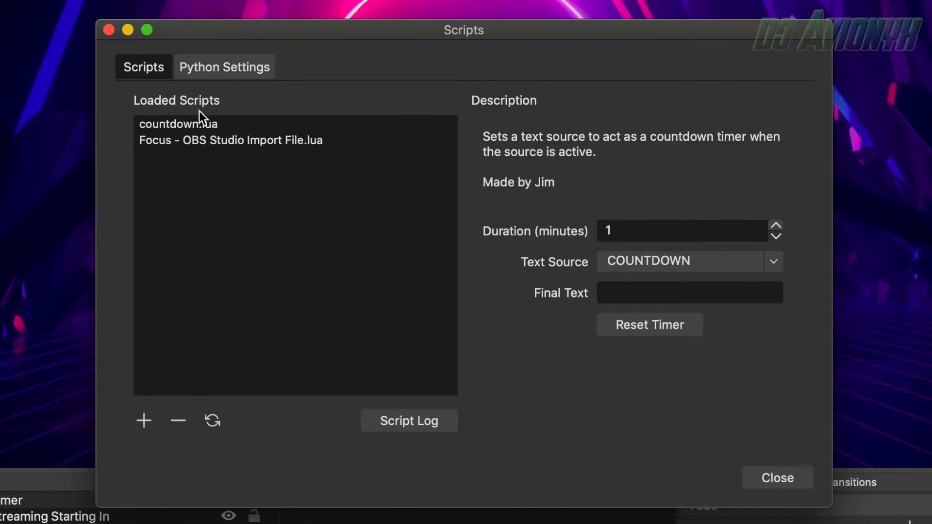
mouse_move(156, 132)
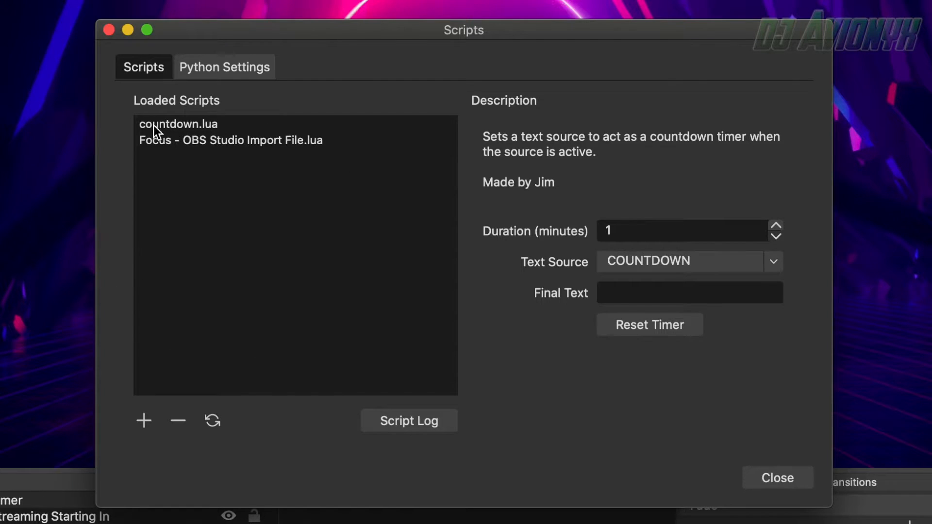
mouse_move(196, 140)
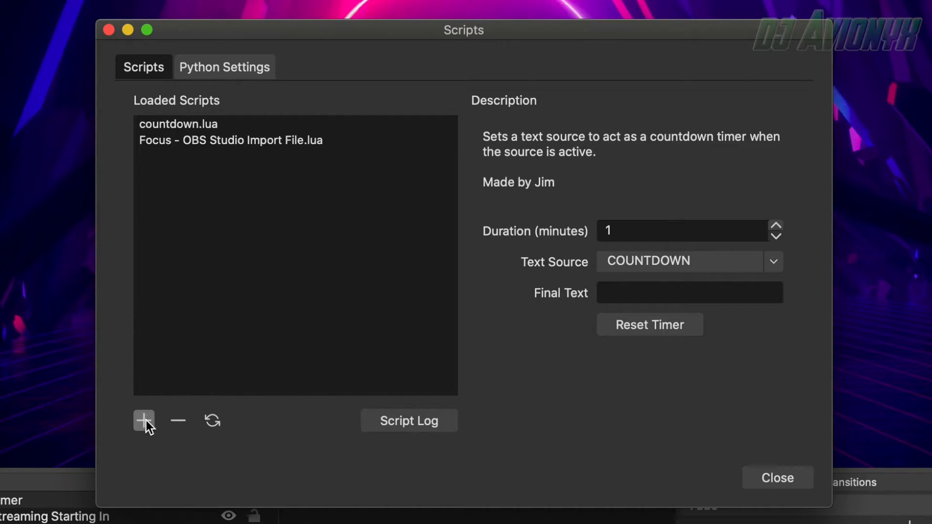
left_click(143, 421)
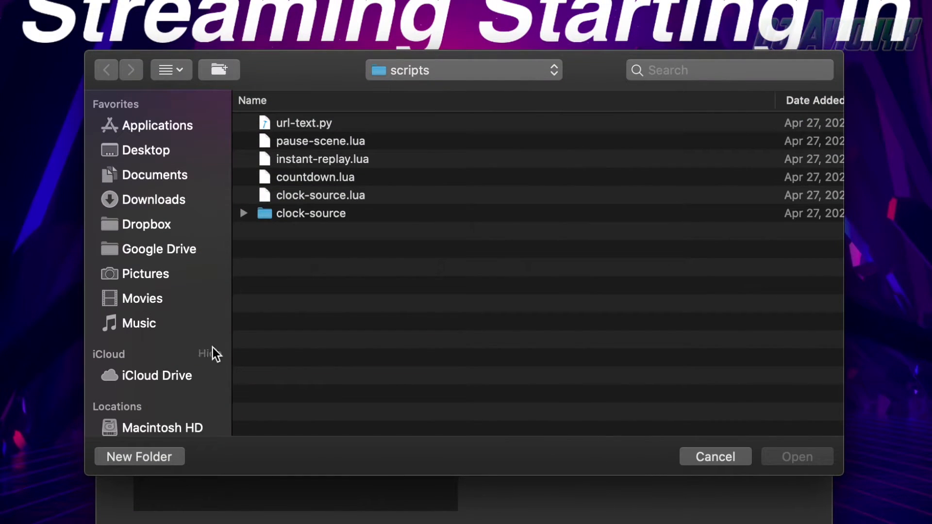
mouse_move(319, 184)
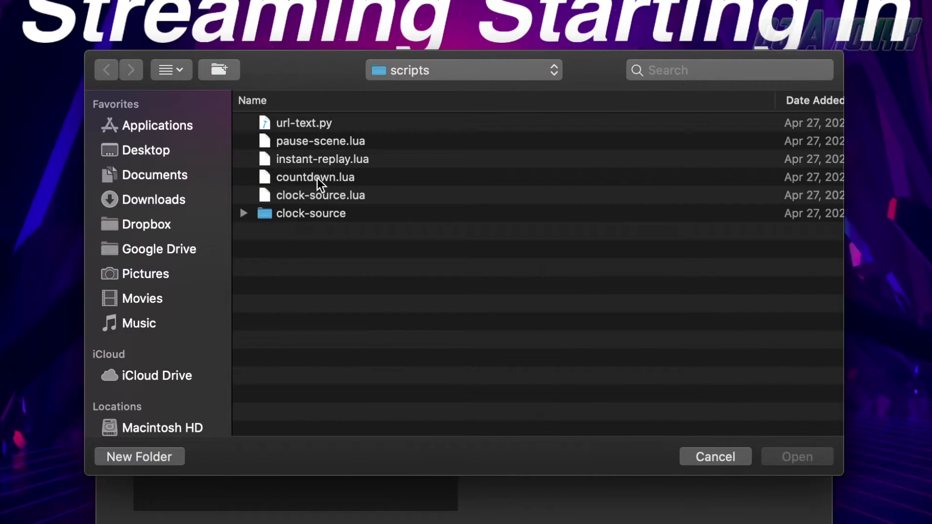
mouse_move(288, 185)
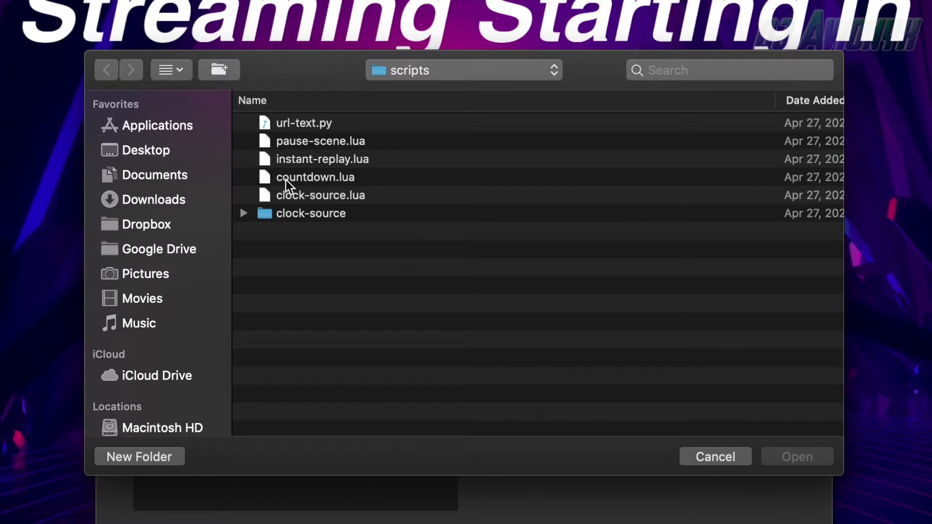
Step: Pick countdown.lua and show its settings in the Loaded Scripts list
left_click(315, 177)
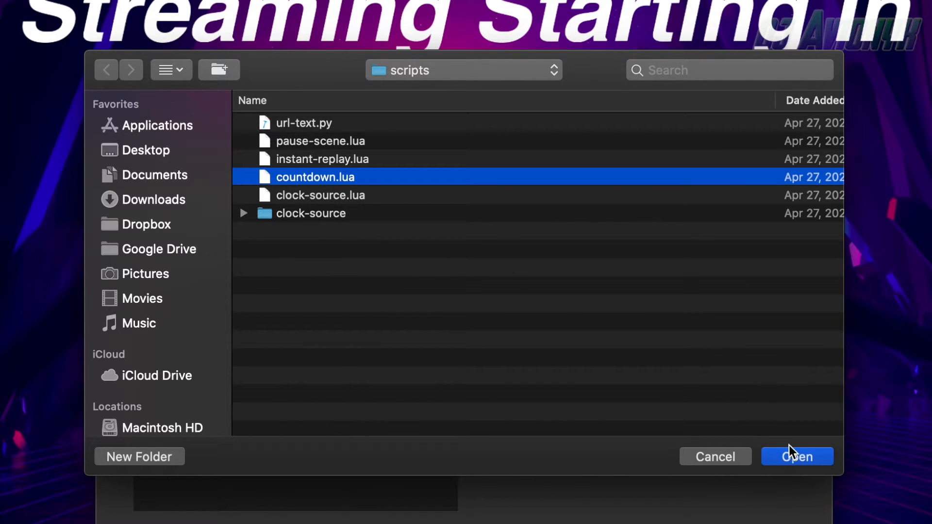
mouse_move(715, 456)
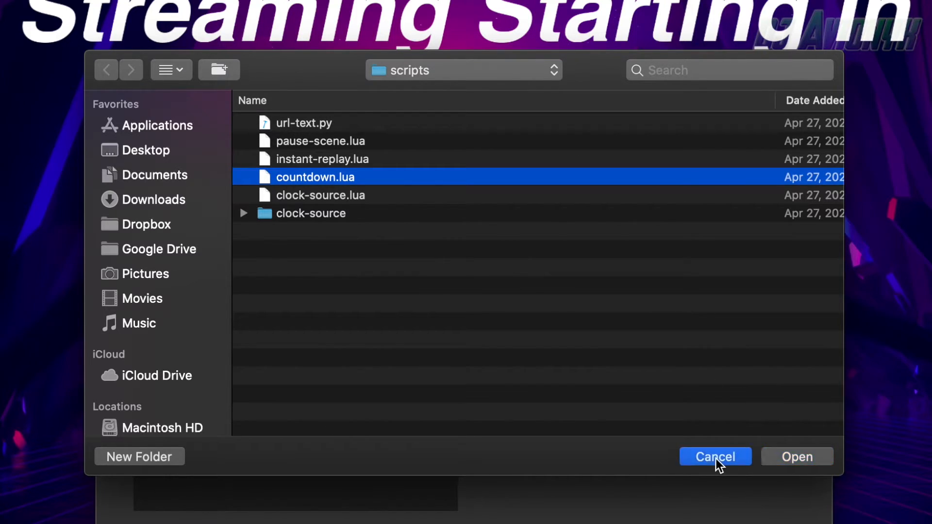
left_click(715, 456)
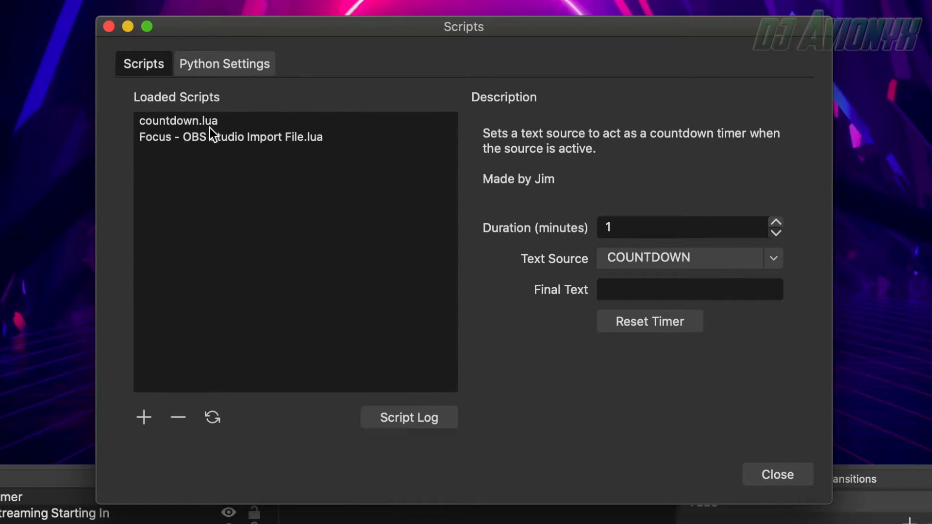
left_click(177, 120)
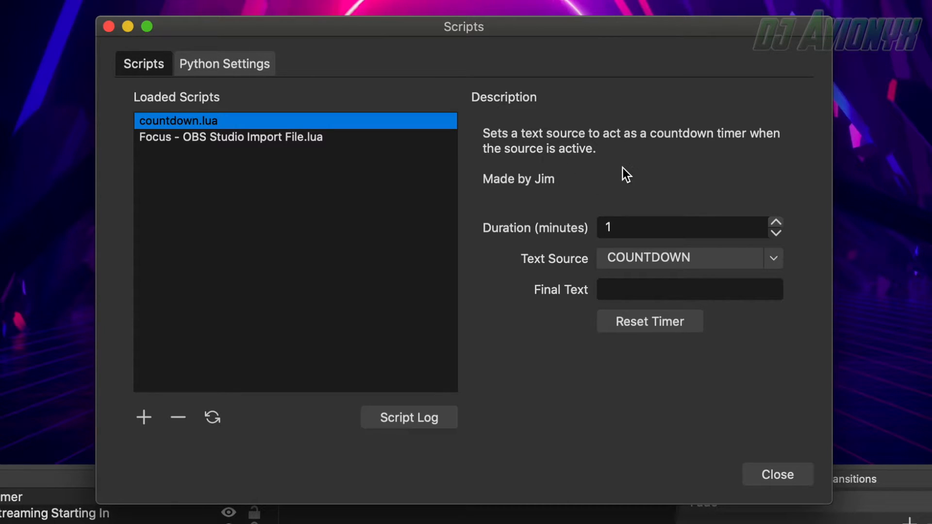
mouse_move(537, 181)
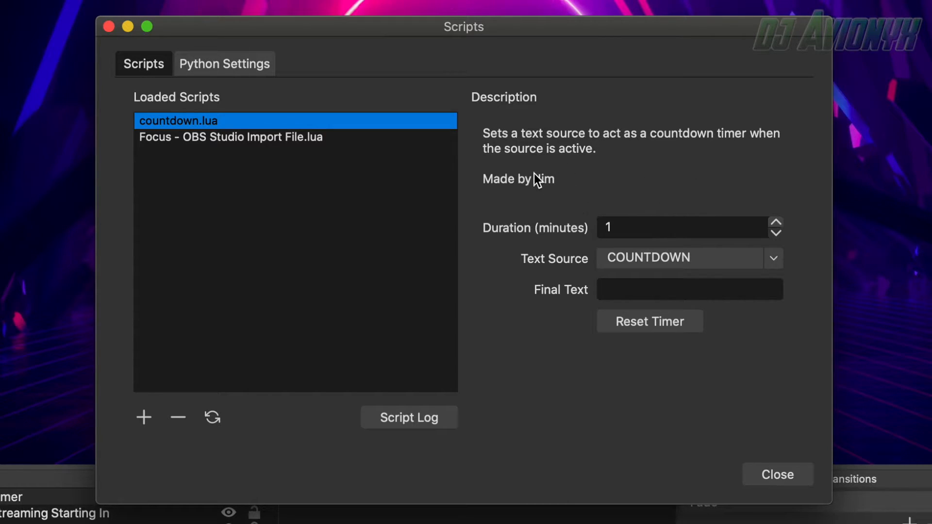
mouse_move(529, 214)
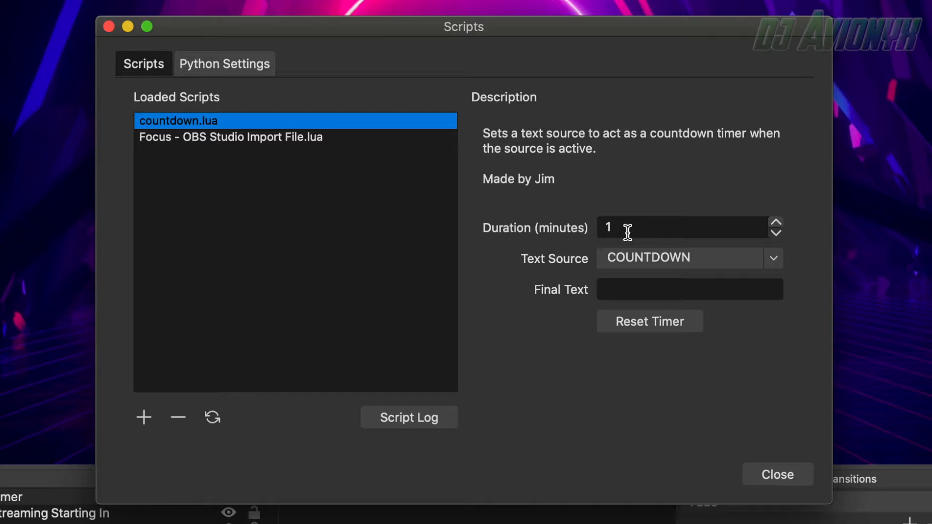
mouse_move(632, 251)
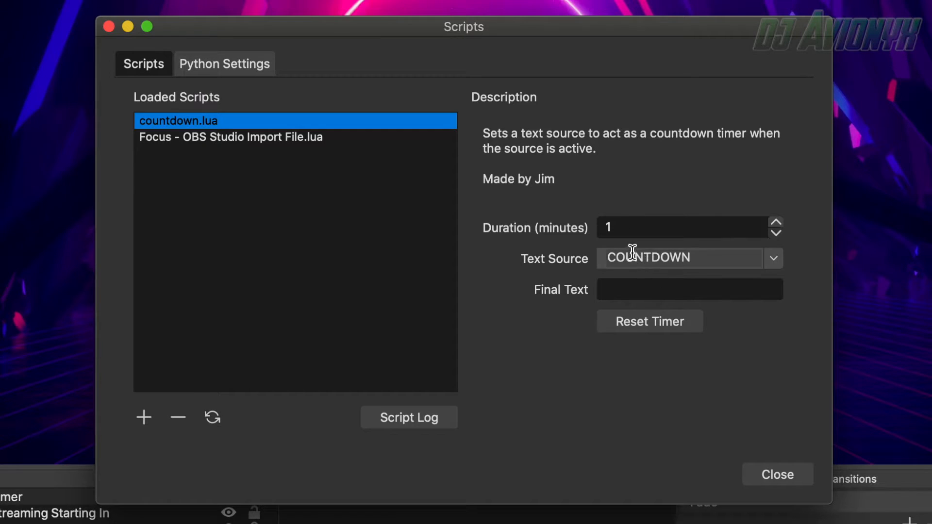
Step: Set the countdown duration to 1 minute and its text source to Timer
left_click(681, 227)
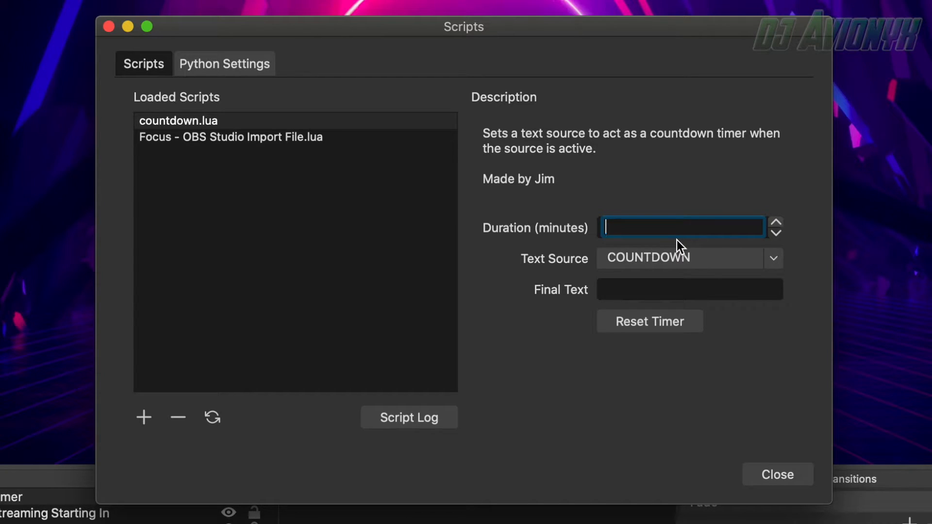
type("1")
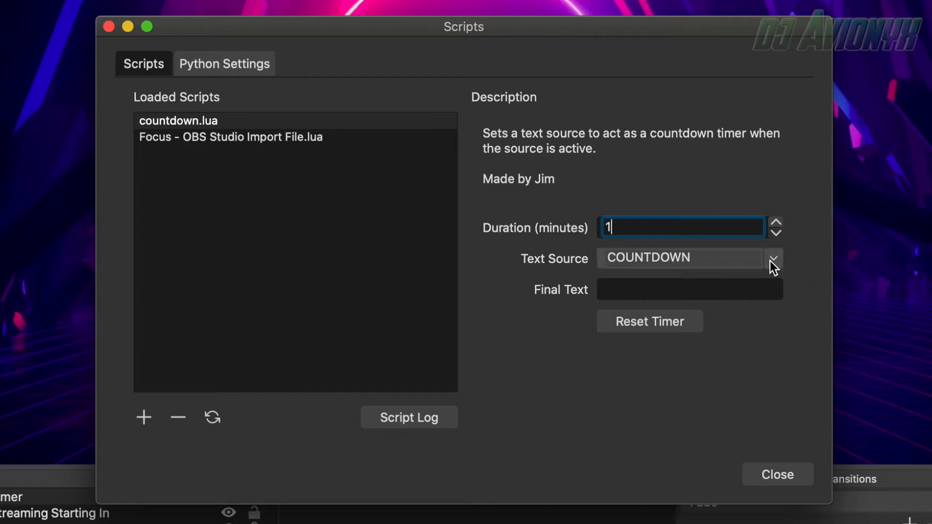
left_click(774, 259)
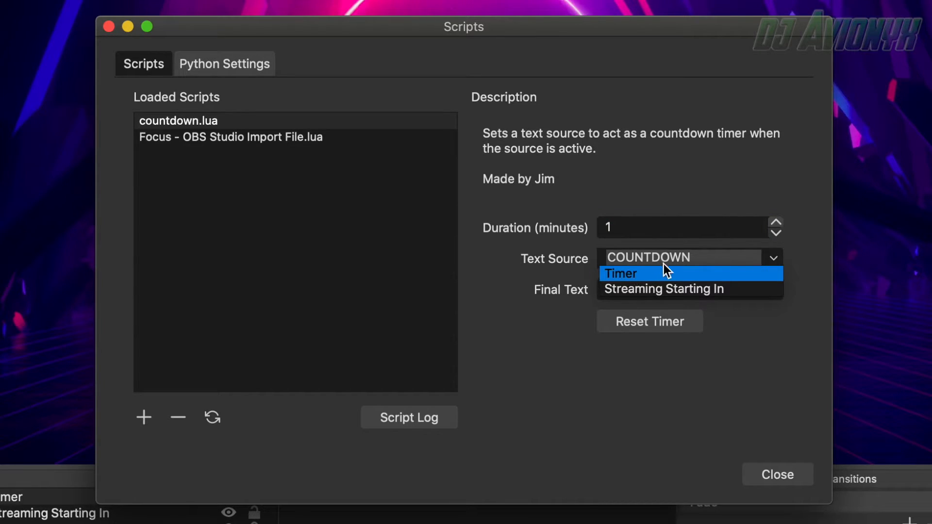
mouse_move(643, 282)
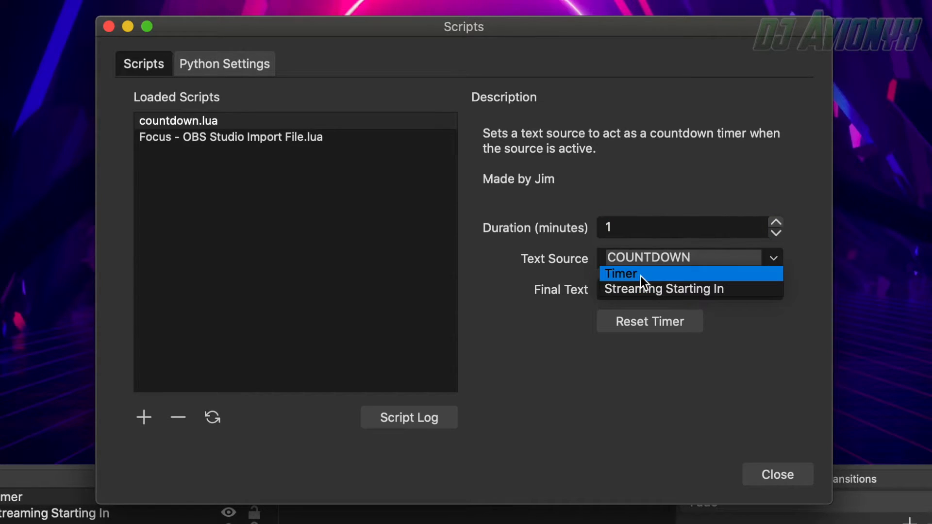
left_click(622, 274)
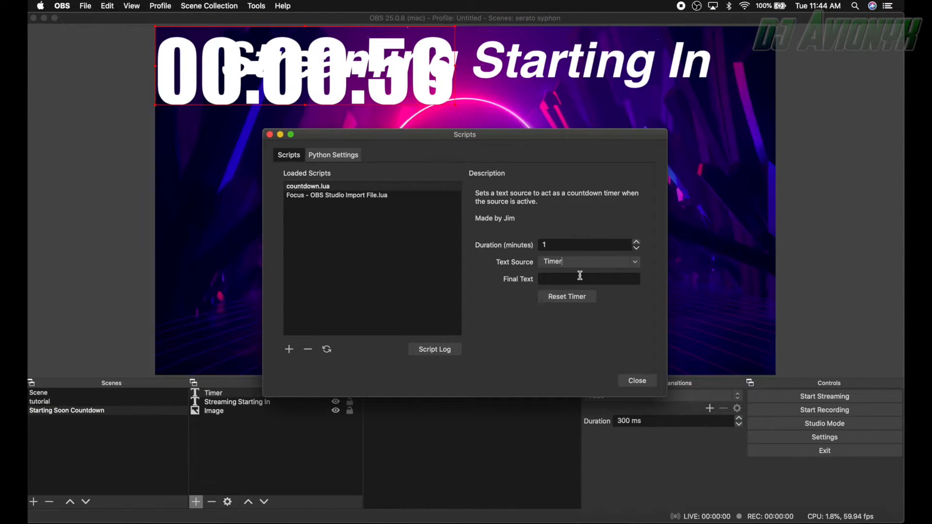
mouse_move(569, 290)
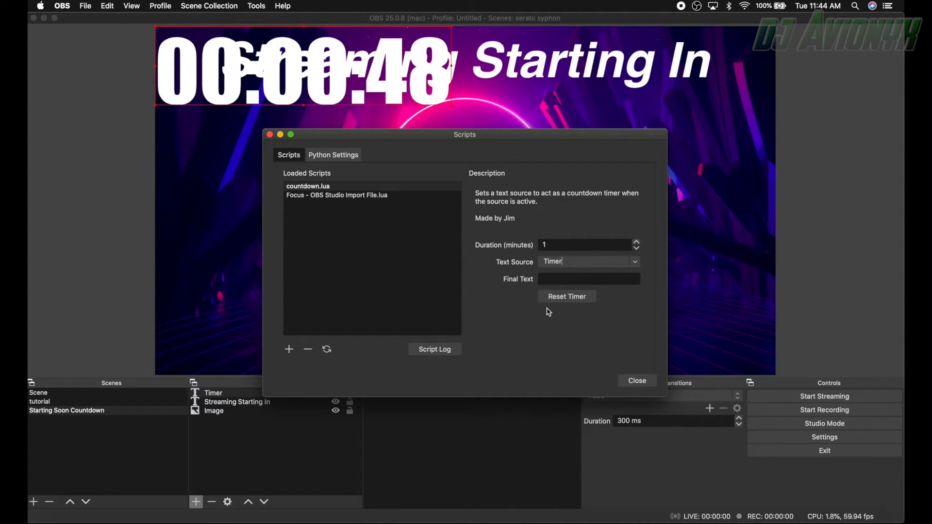
mouse_move(605, 361)
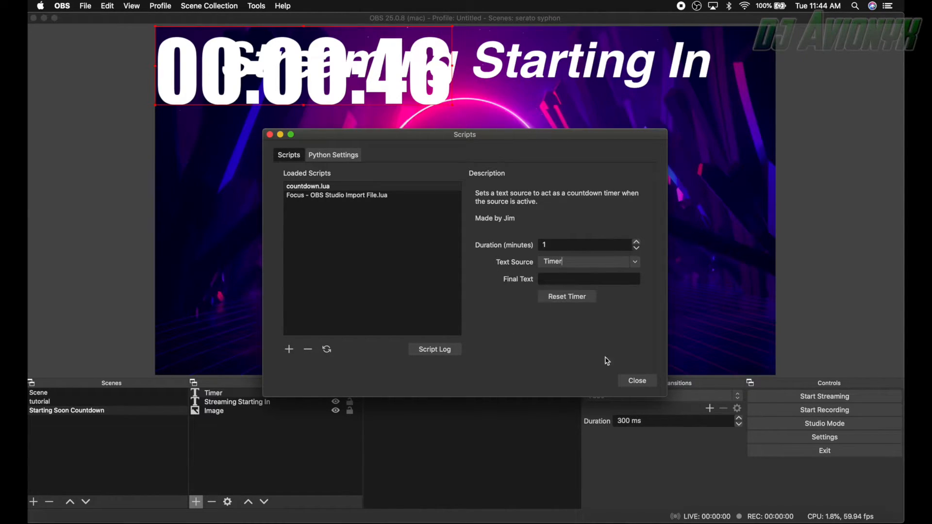
Step: Close the Scripts window and centre the Timer countdown inside the neon ring
left_click(635, 381)
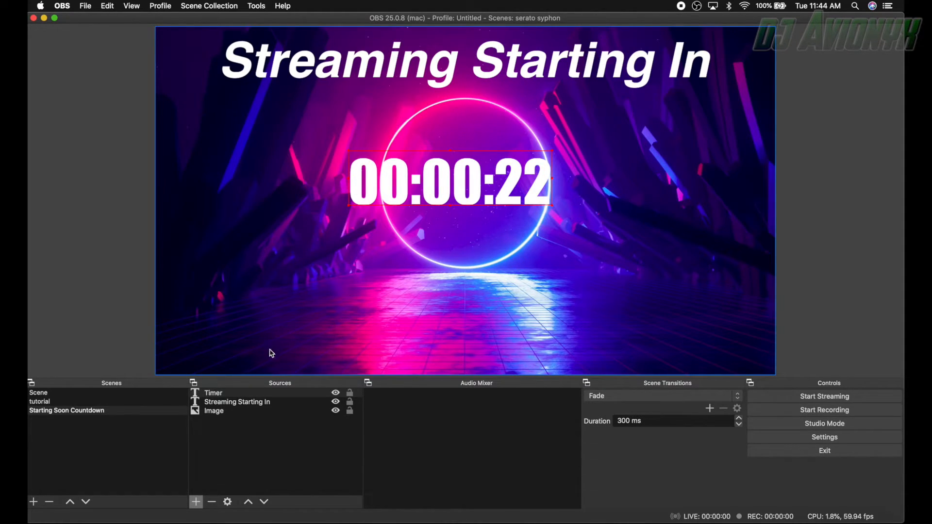
left_click(213, 393)
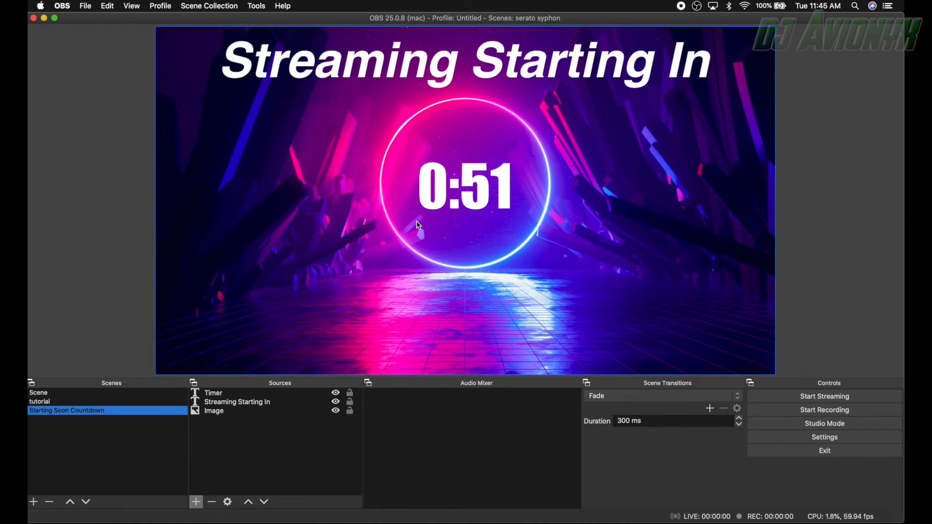
Step: Add a new Media Source named 'Background Audio' to the countdown scene
left_click(195, 501)
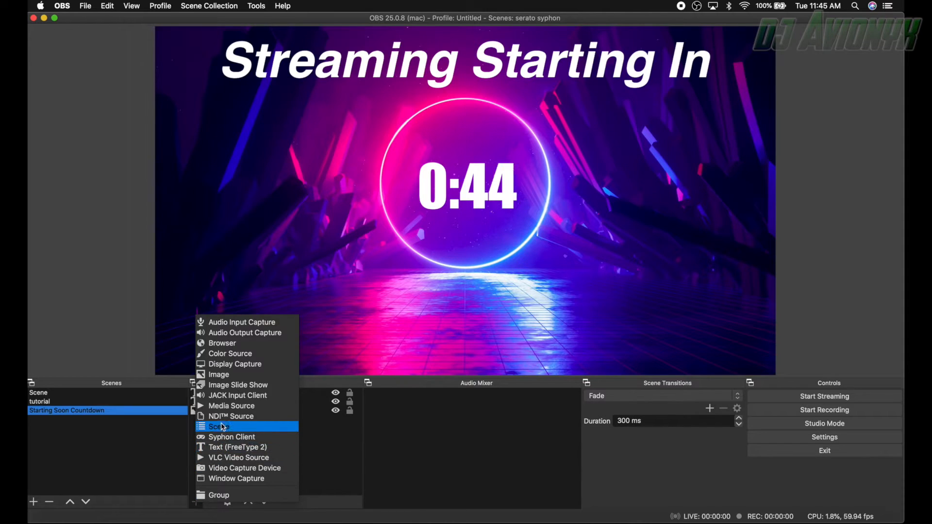
mouse_move(231, 406)
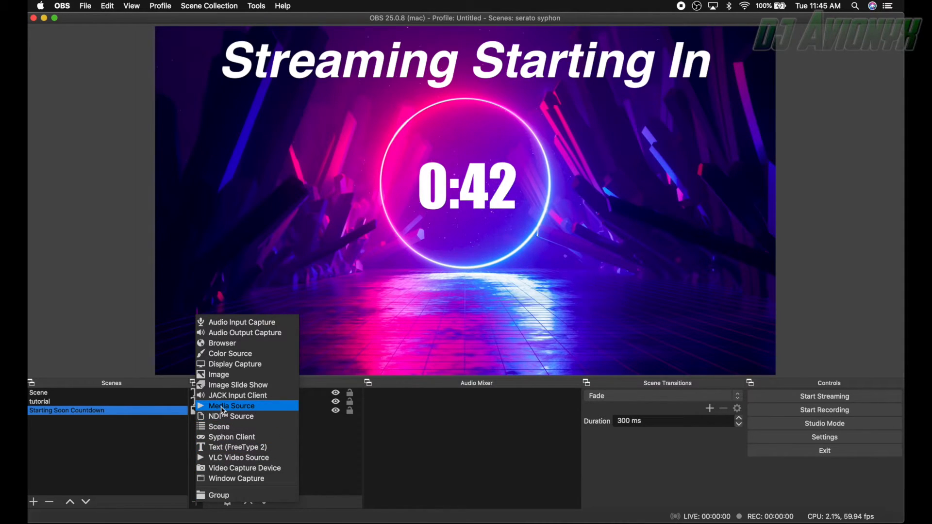
left_click(231, 406)
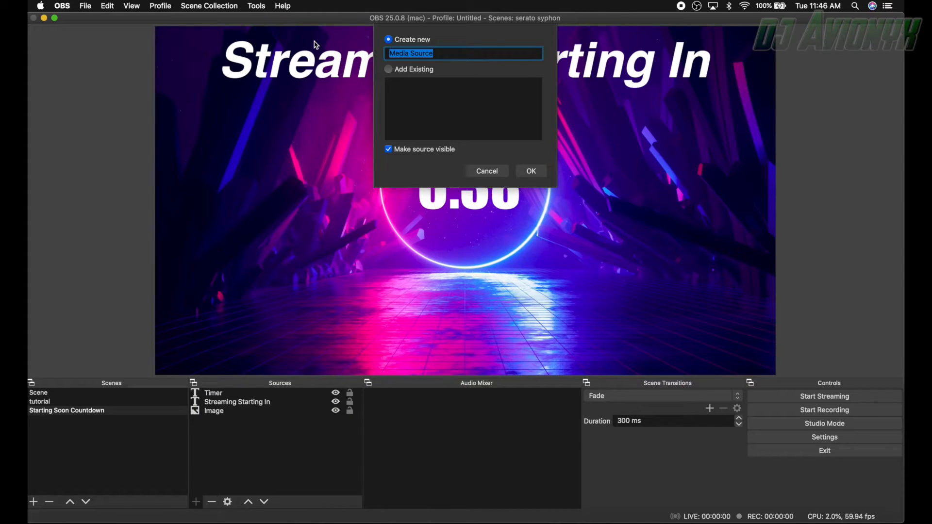
type("Background")
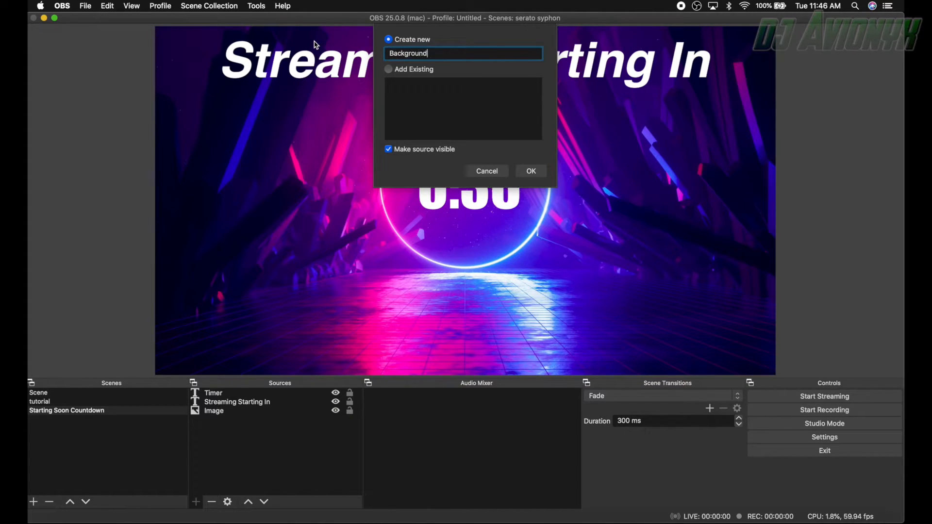
type("Audio")
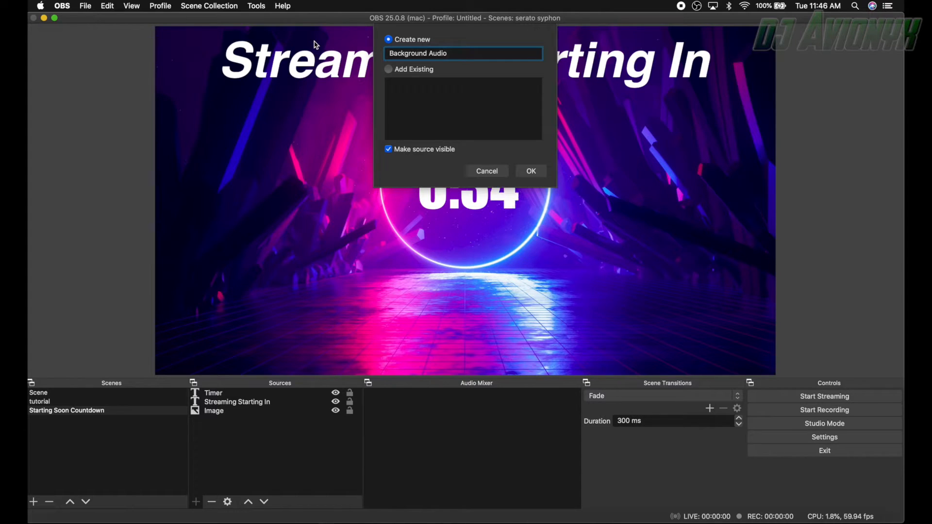
left_click(530, 171)
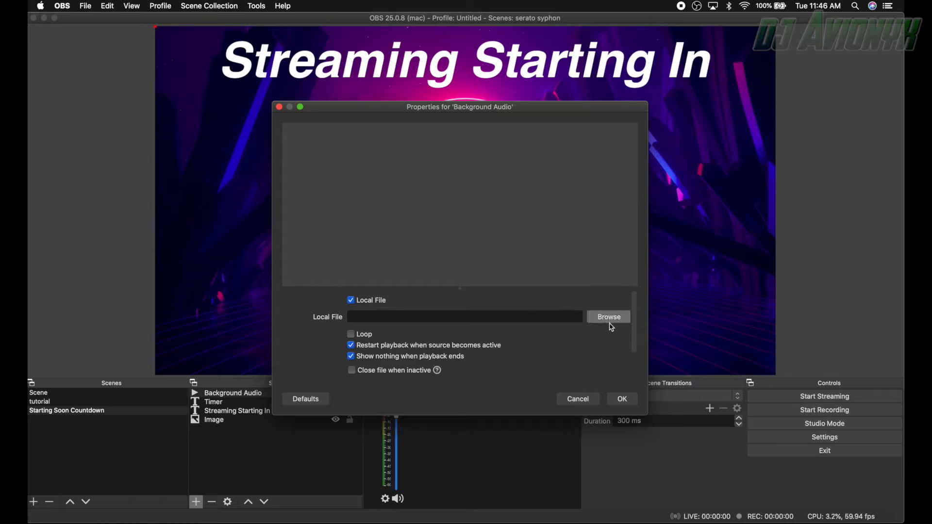
Step: Point Background Audio at the looping jazz MP3 and confirm its properties
left_click(608, 316)
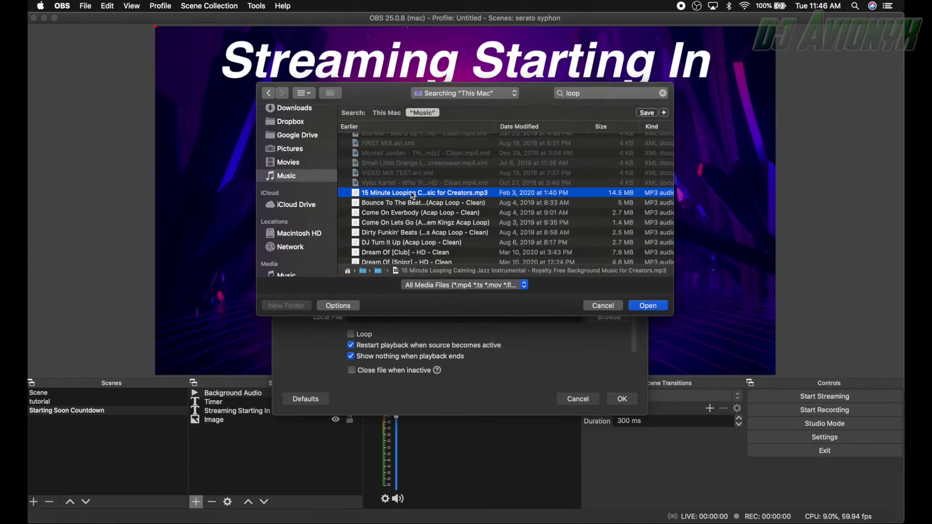
left_click(647, 304)
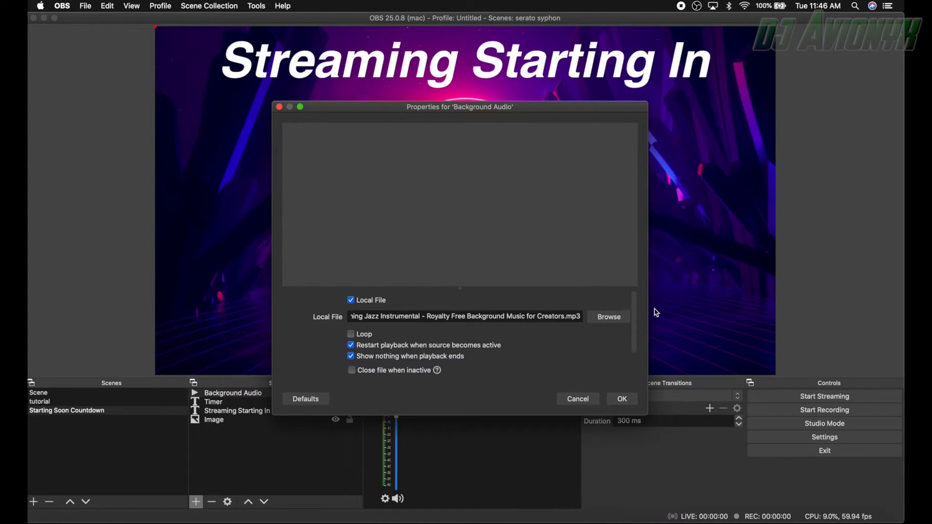
left_click(621, 399)
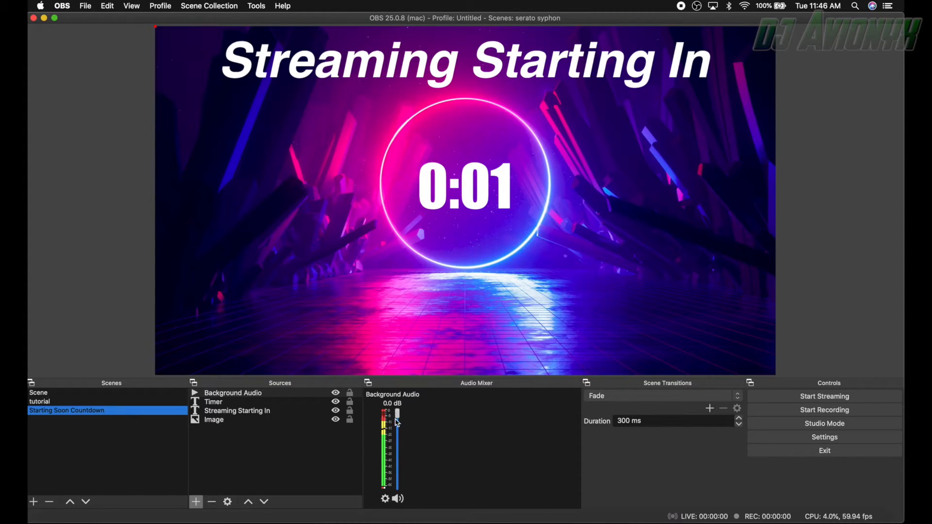
mouse_move(393, 467)
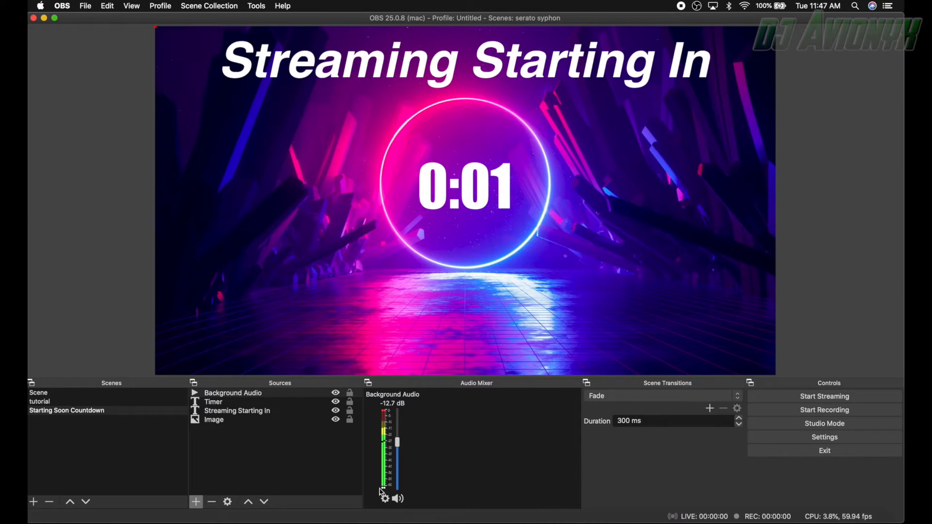
left_click(385, 498)
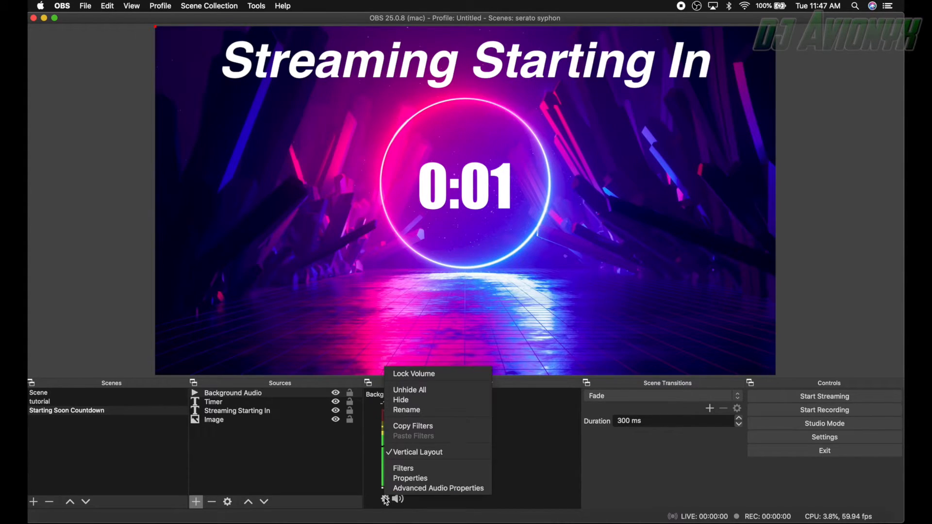
left_click(438, 488)
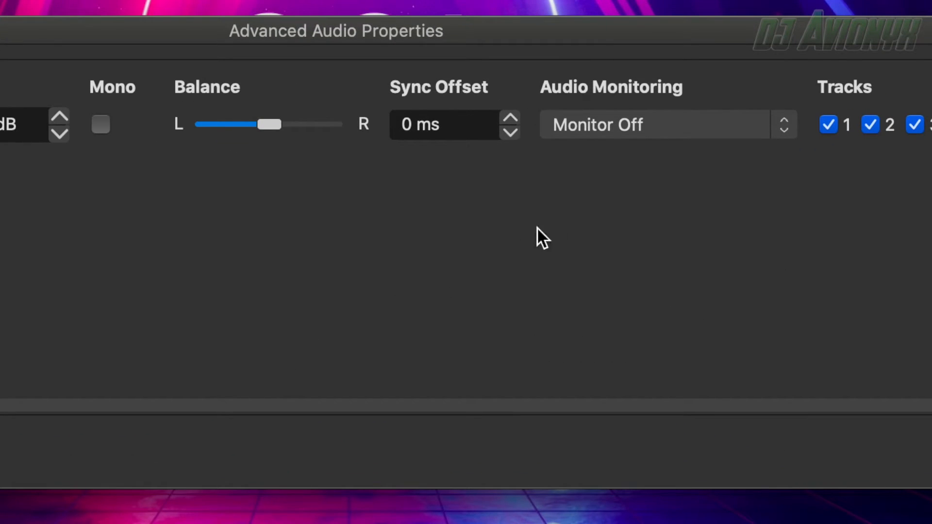
mouse_move(643, 148)
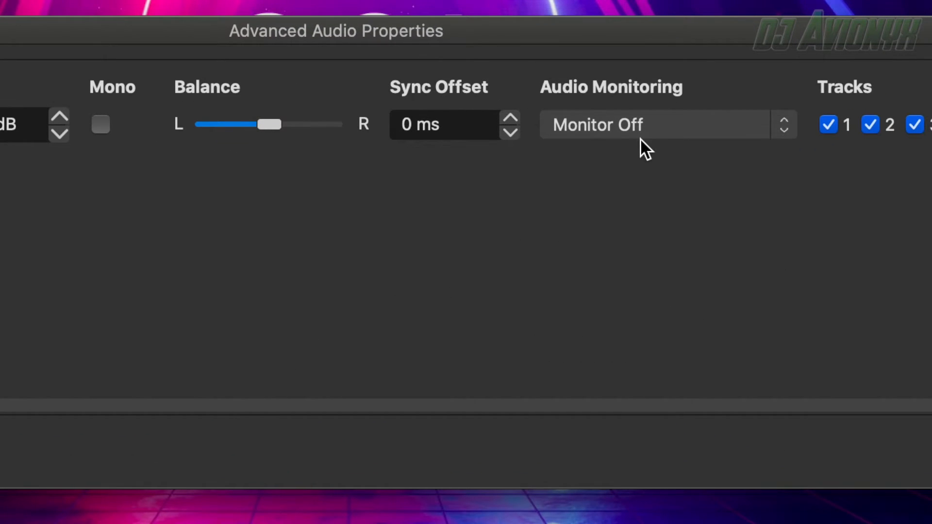
mouse_move(424, 312)
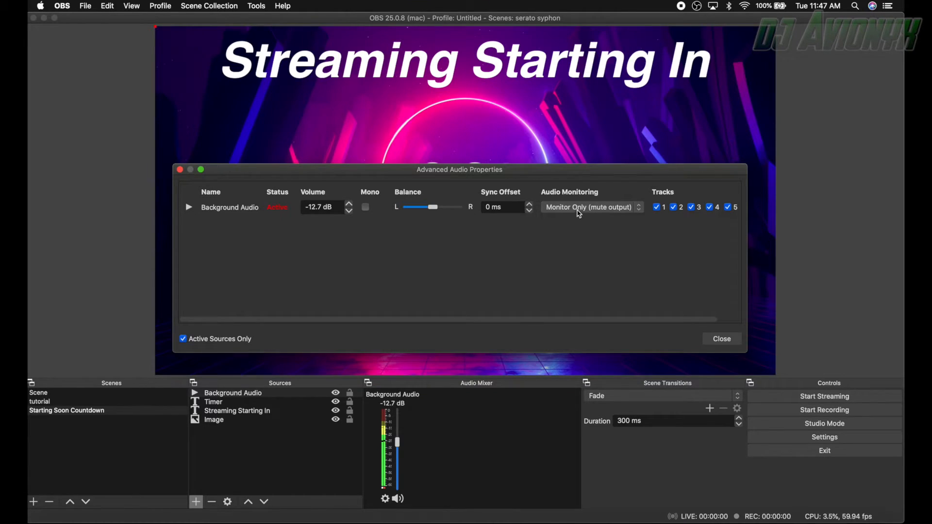
left_click(588, 206)
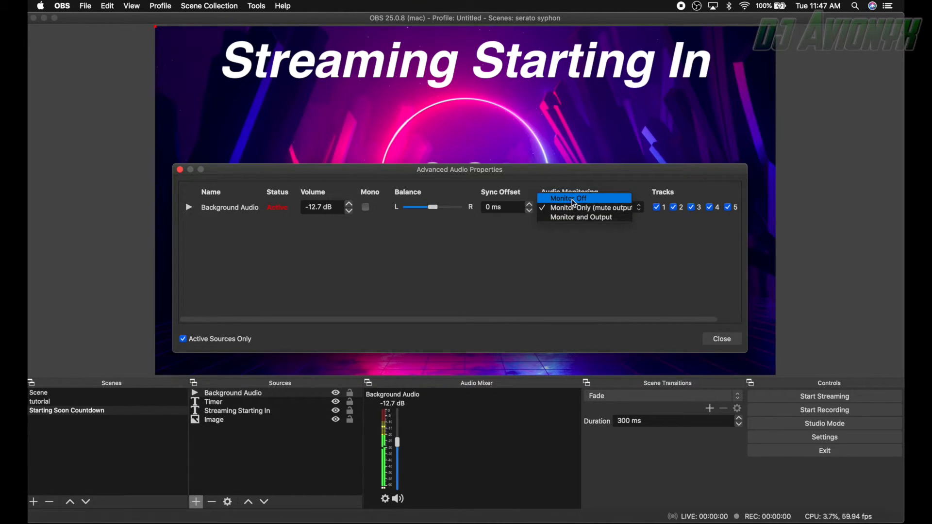
left_click(568, 198)
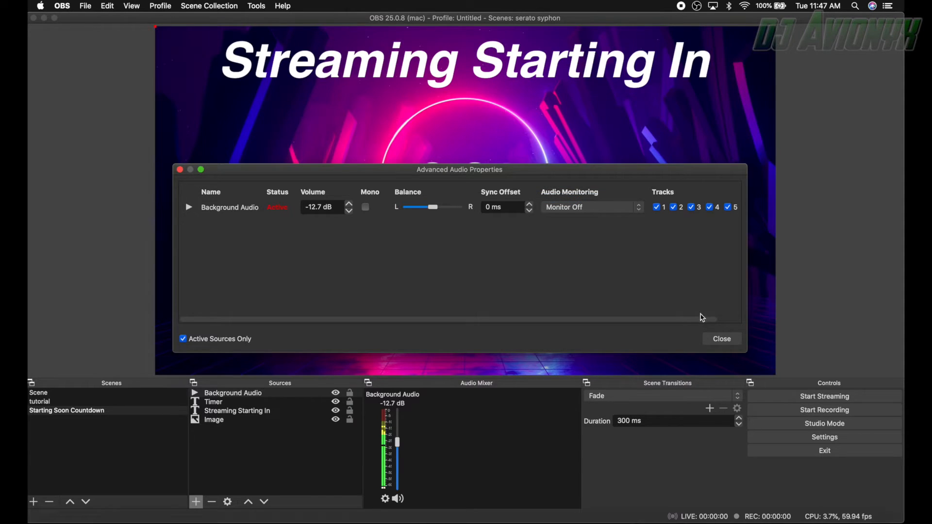
left_click(721, 339)
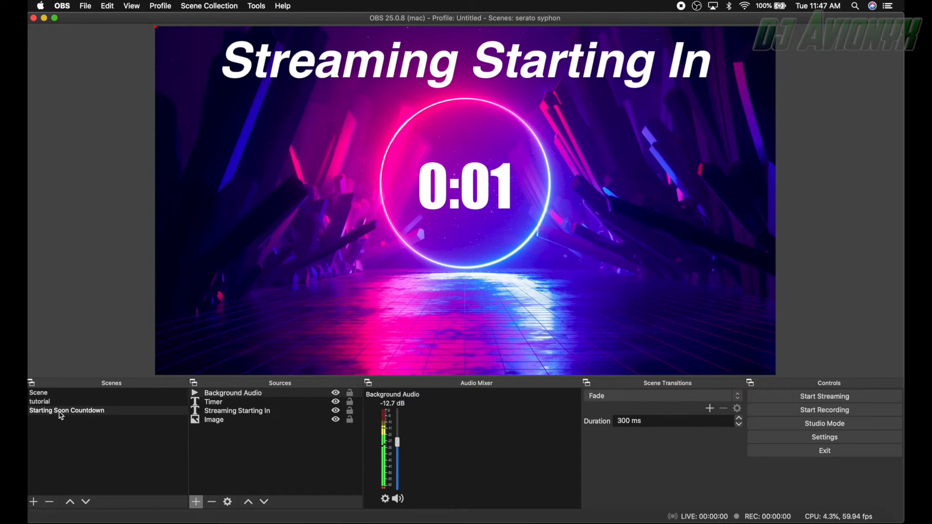
Step: Reselect the Starting Soon Countdown scene so its timer restarts
left_click(66, 410)
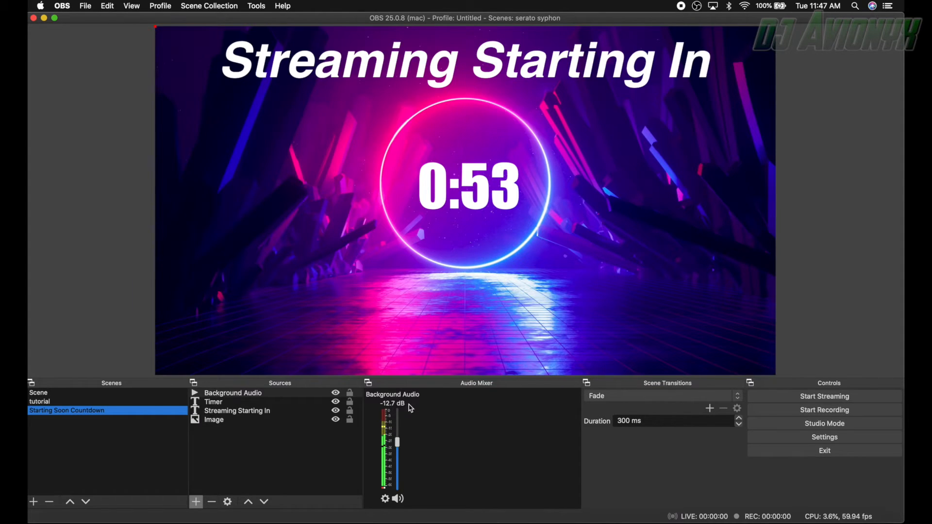
mouse_move(416, 488)
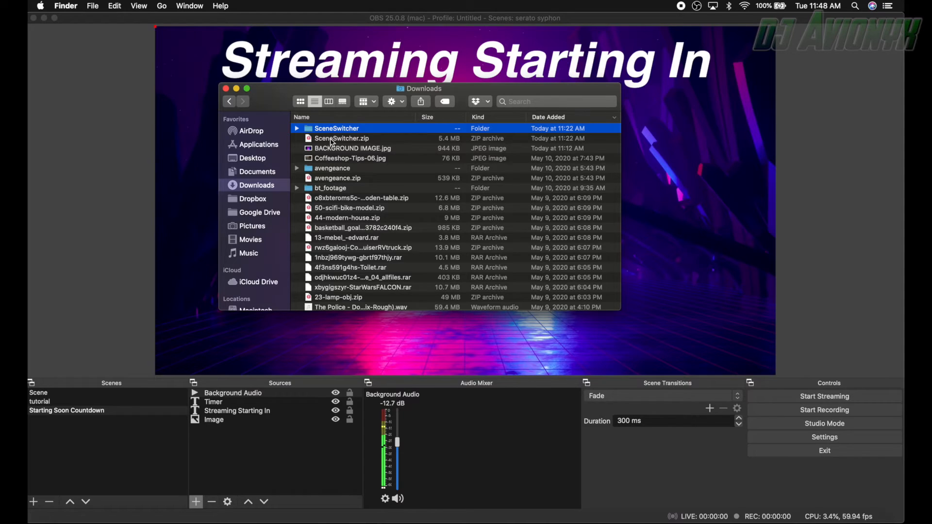
Step: Browse into the SceneSwitcher download and open its MacOS folder
double_click(337, 128)
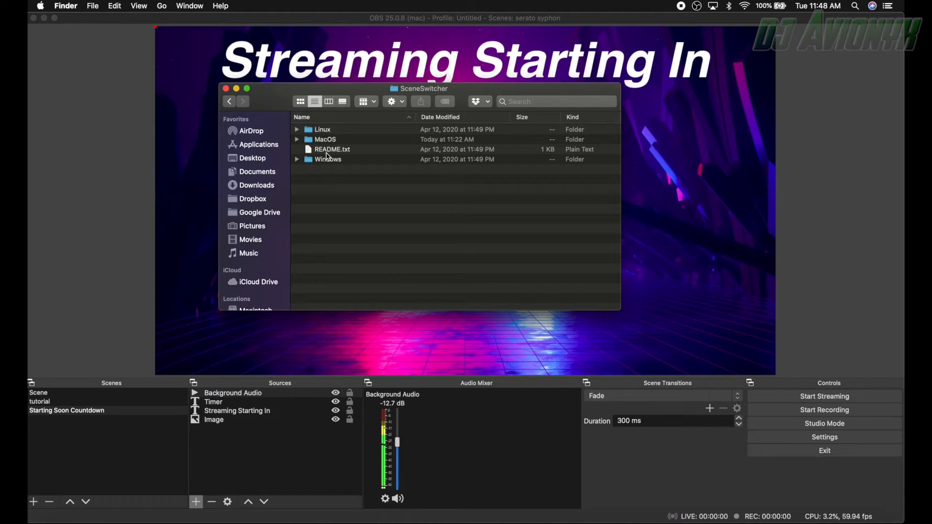
double_click(328, 159)
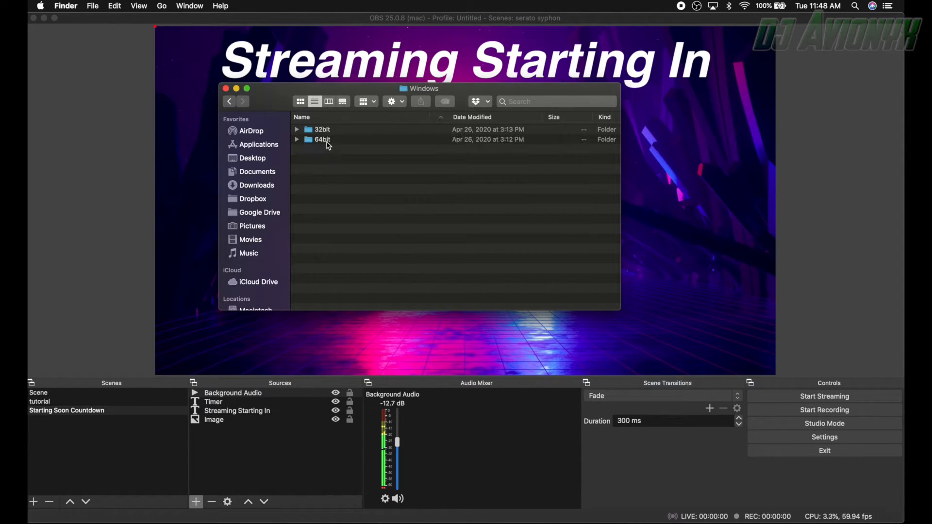
left_click(229, 101)
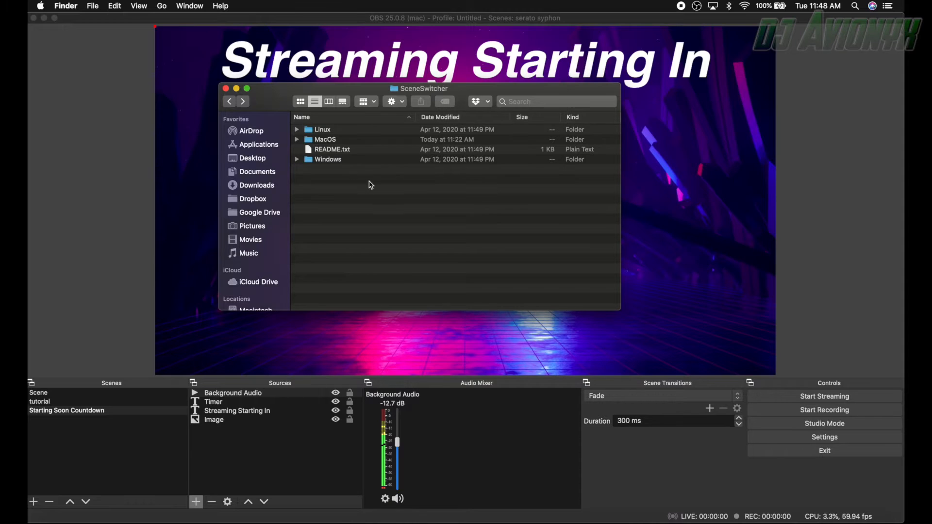
mouse_move(324, 143)
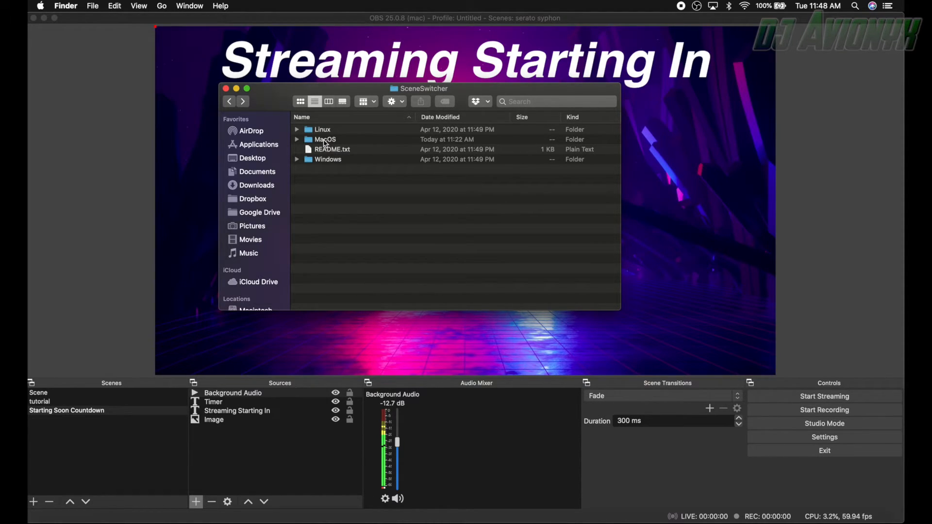
left_click(324, 139)
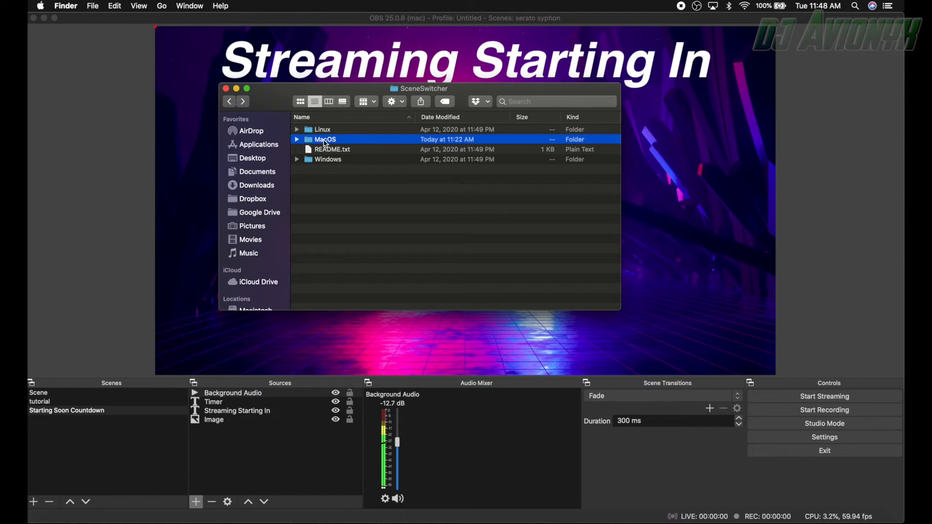
double_click(324, 138)
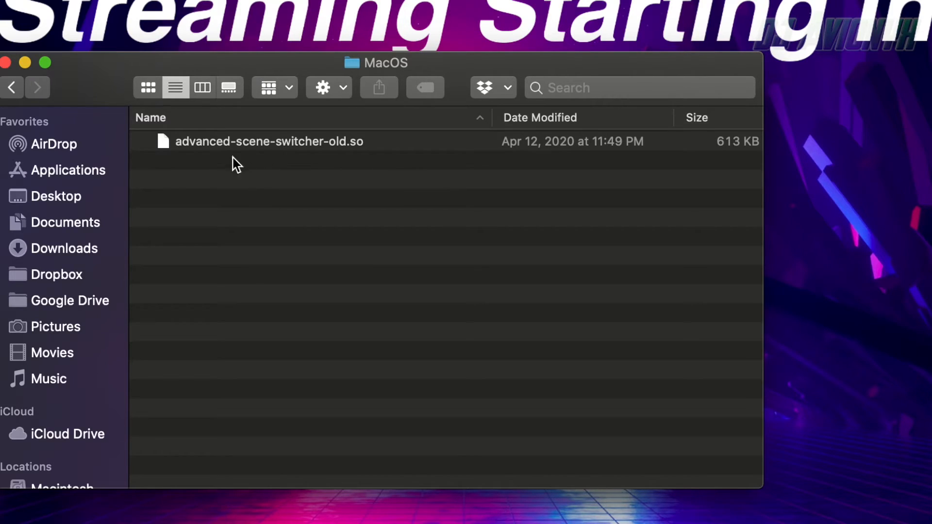
mouse_move(217, 152)
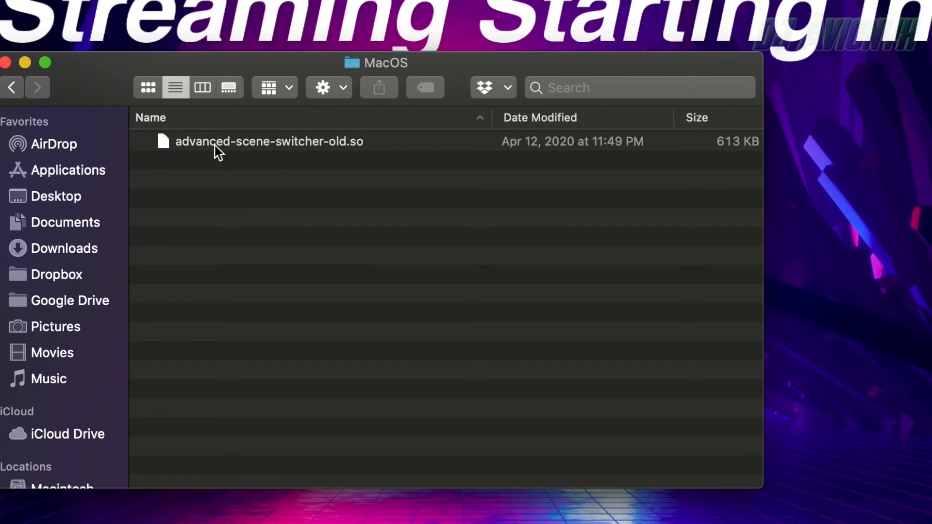
mouse_move(327, 160)
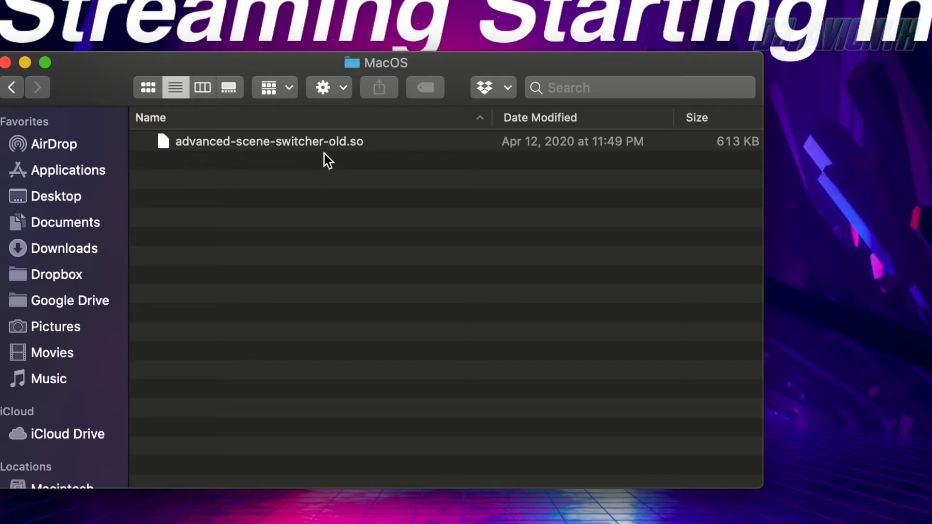
mouse_move(291, 163)
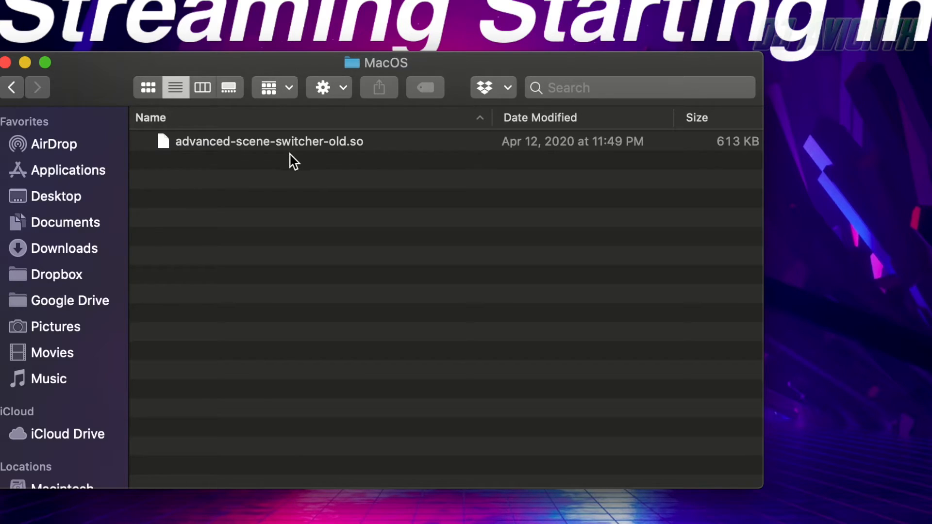
mouse_move(90, 214)
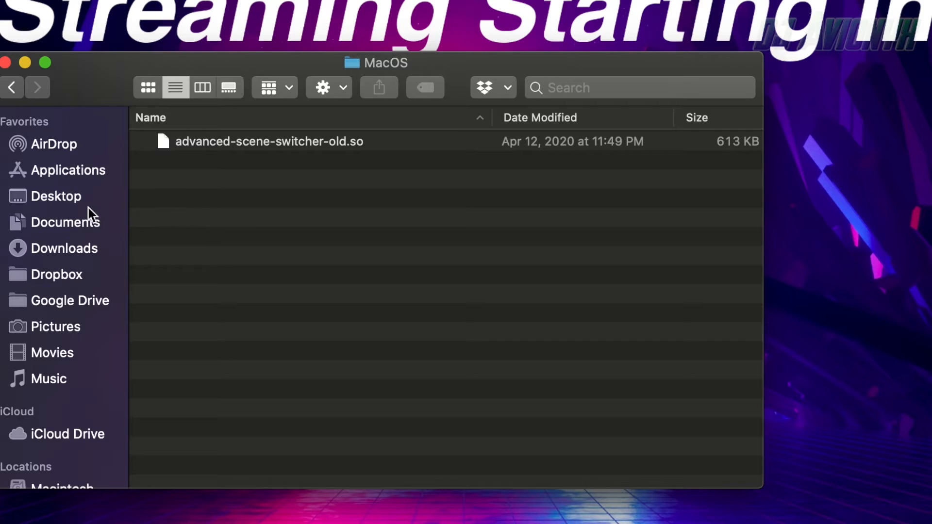
Step: In Applications, show the package contents of the OBS application
right_click(68, 170)
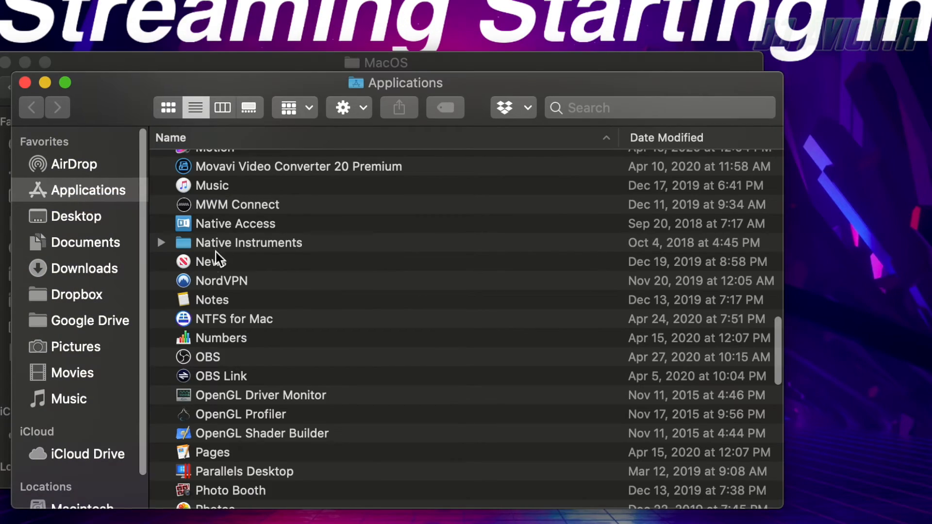
left_click(207, 356)
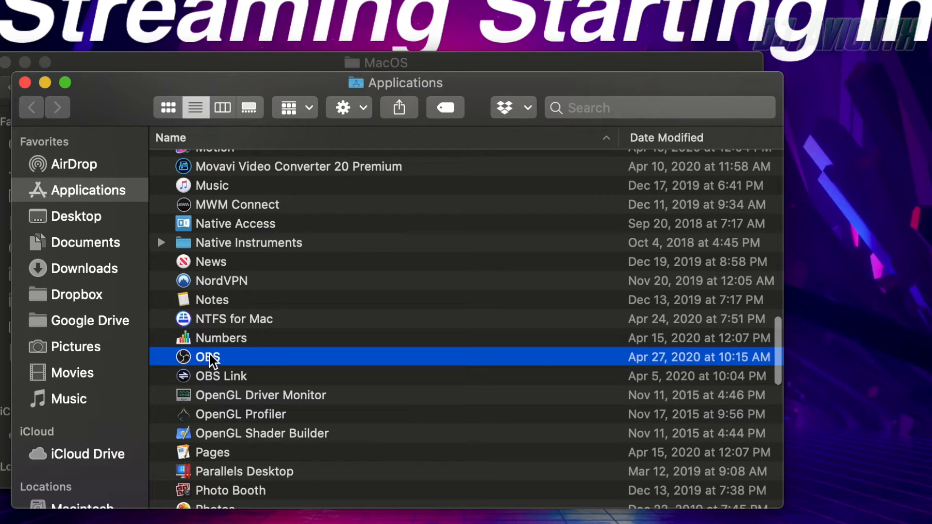
right_click(207, 356)
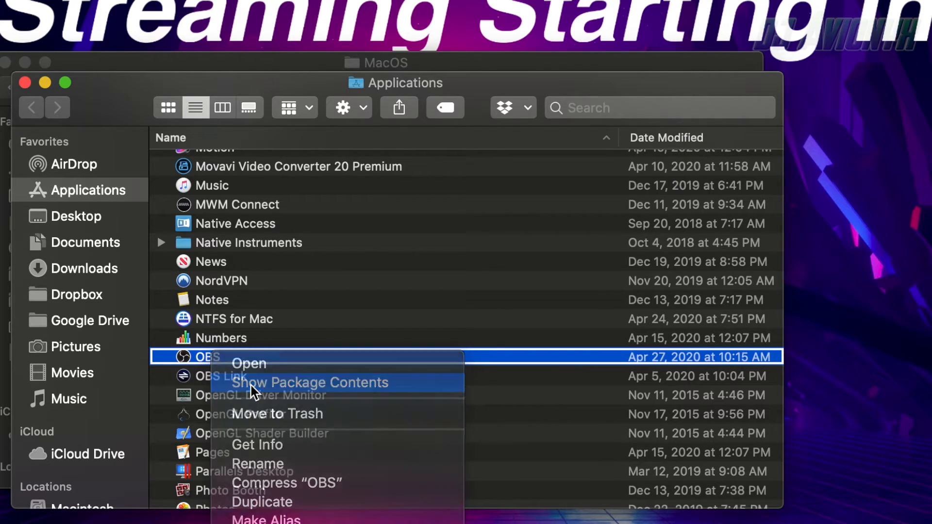
left_click(309, 382)
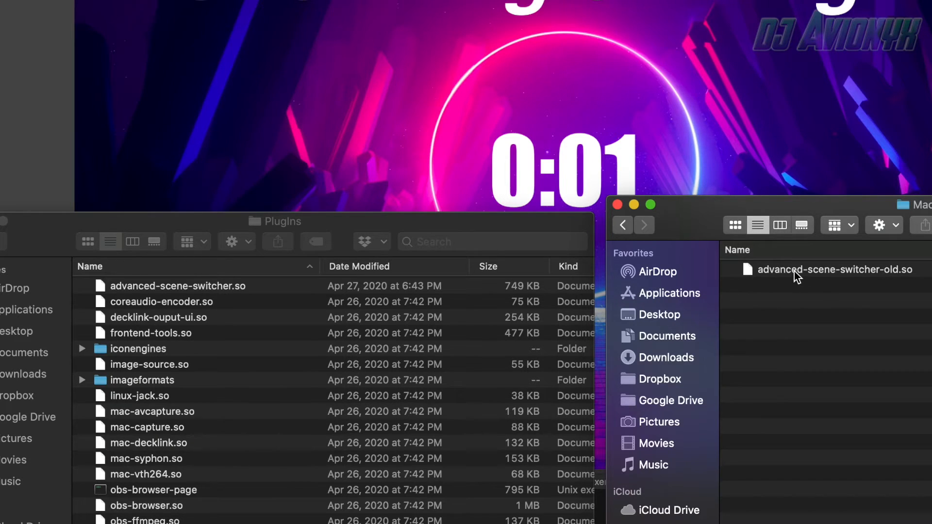
Step: Locate advanced-scene-switcher.so in the PlugIns folder of the OBS package
left_click(835, 269)
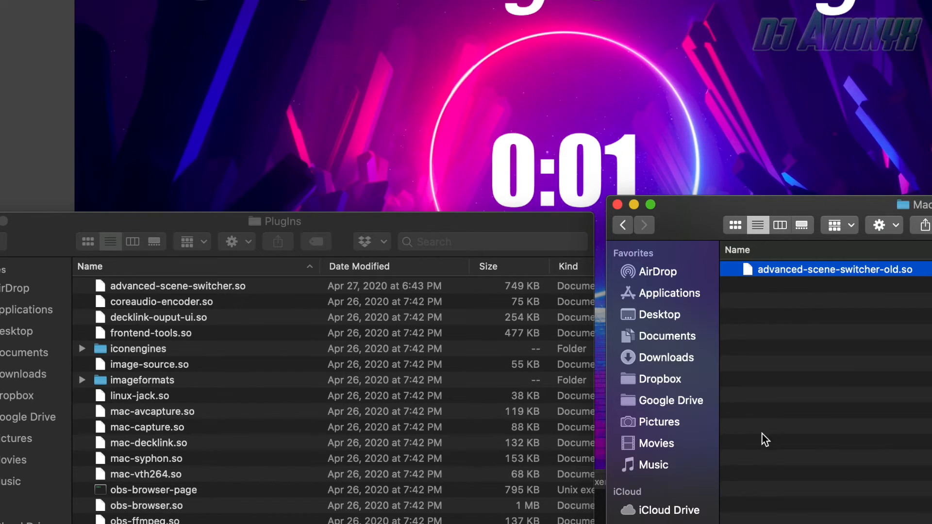
mouse_move(730, 314)
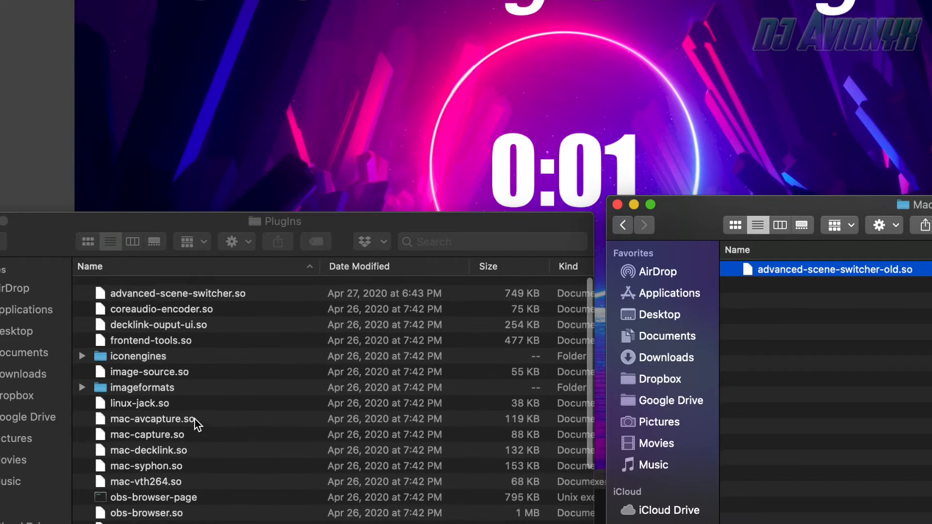
left_click(176, 286)
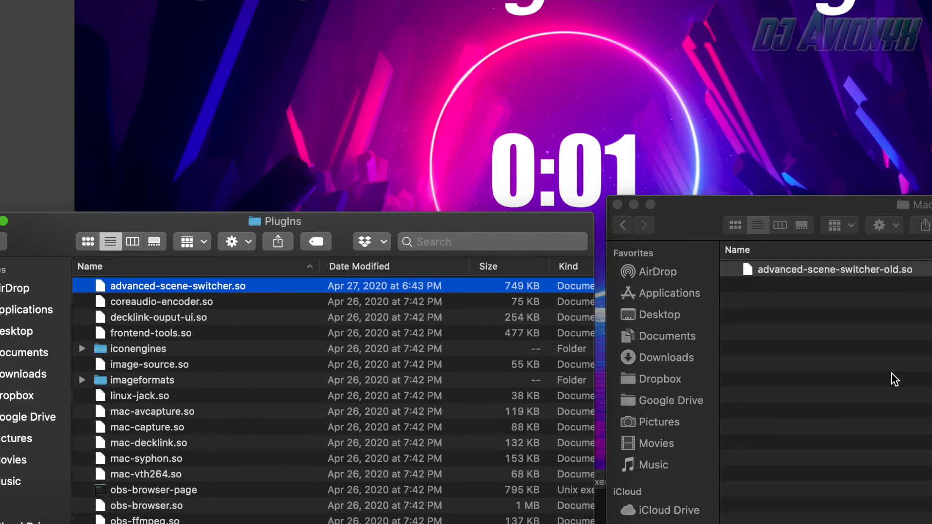
mouse_move(845, 305)
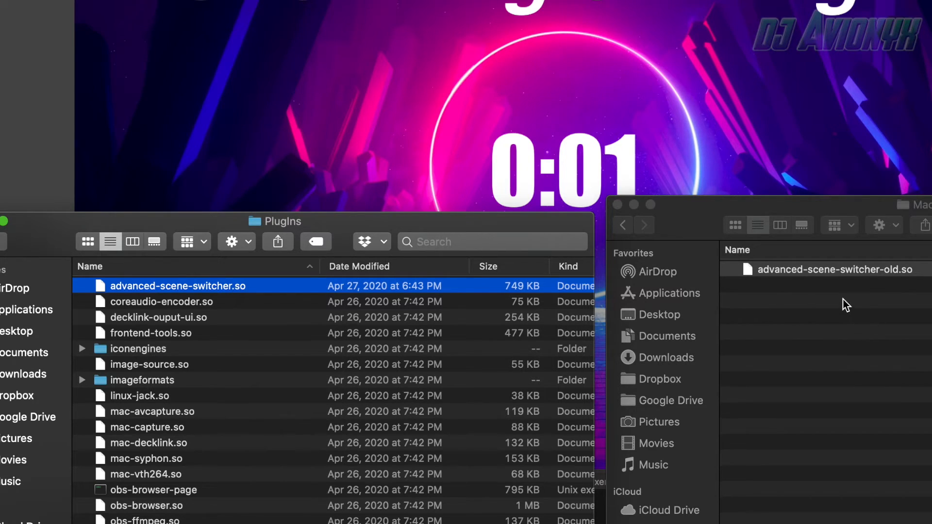
mouse_move(844, 326)
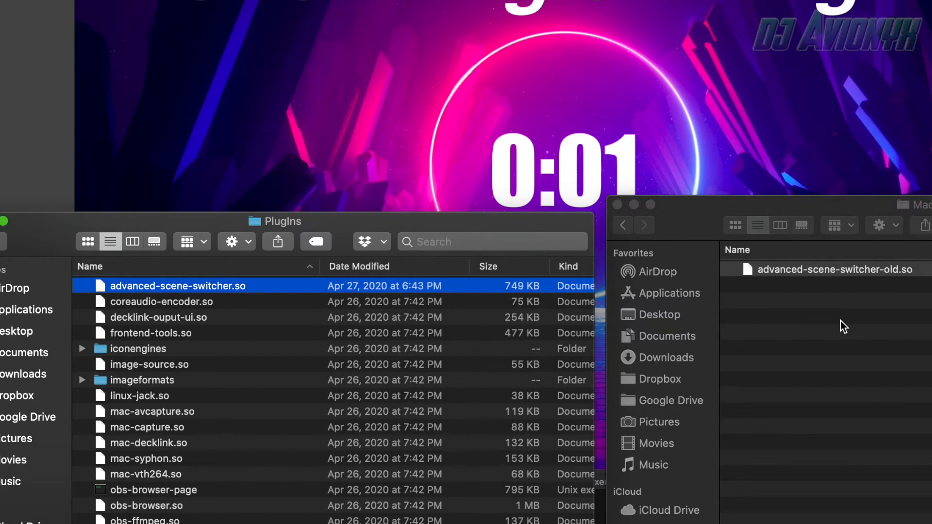
mouse_move(837, 314)
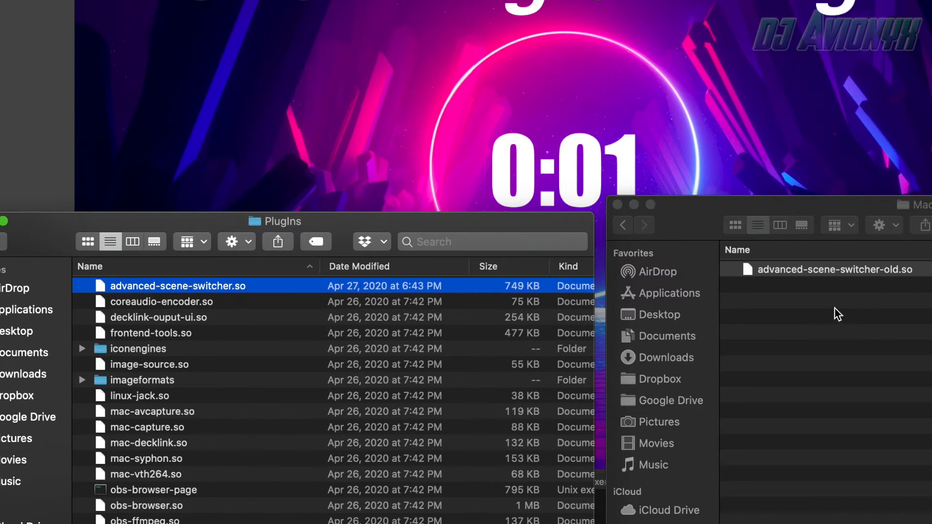
mouse_move(865, 284)
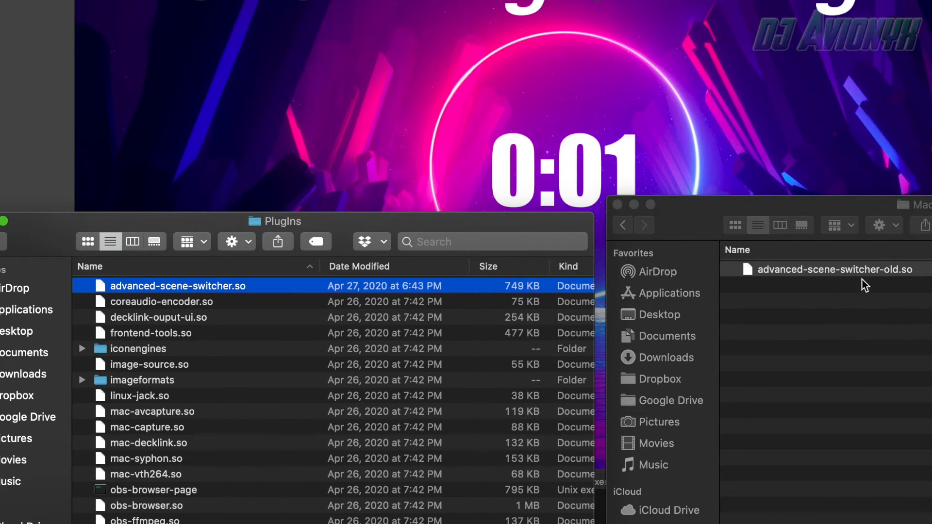
mouse_move(678, 330)
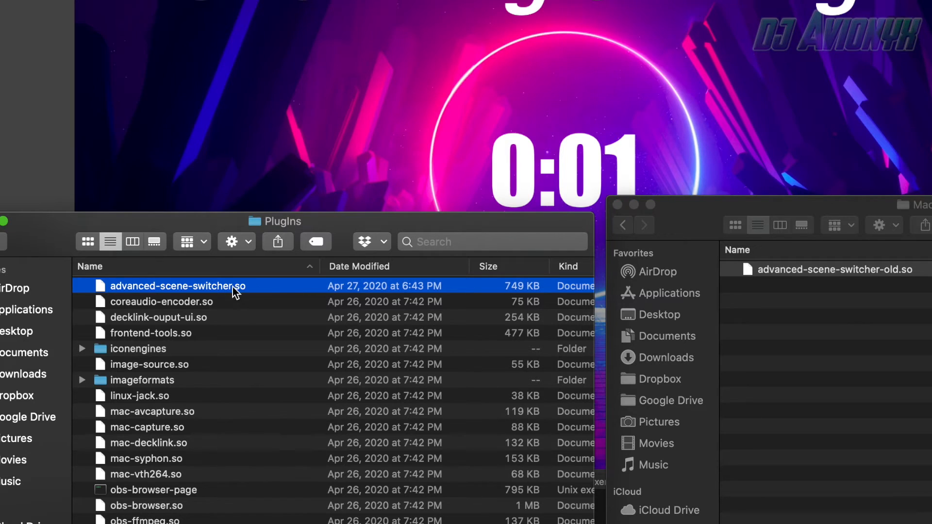
left_click(161, 301)
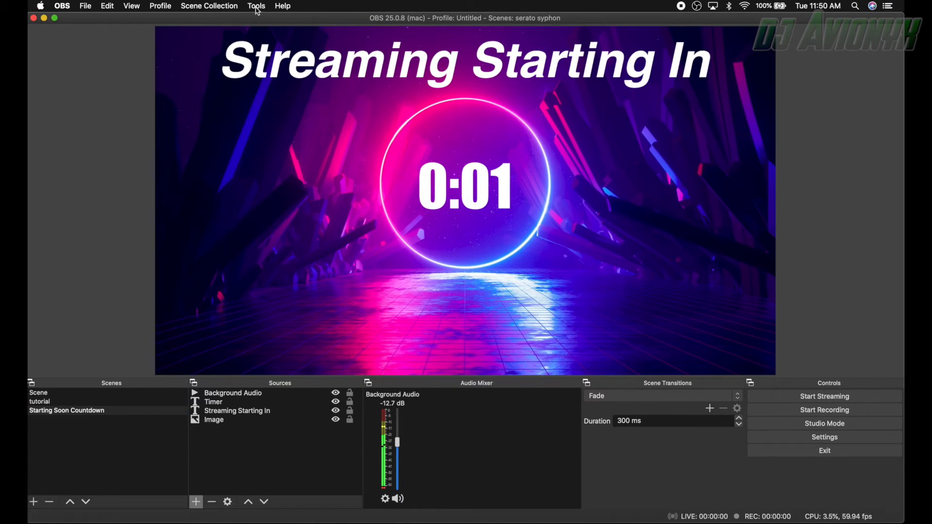
Step: Open the Advanced Scene Switcher window from the OBS Tools menu
left_click(256, 6)
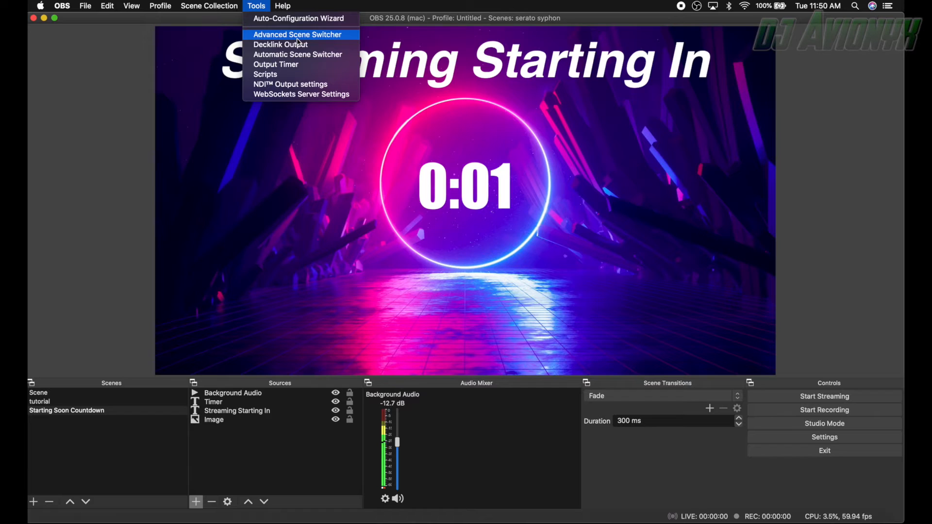
mouse_move(321, 38)
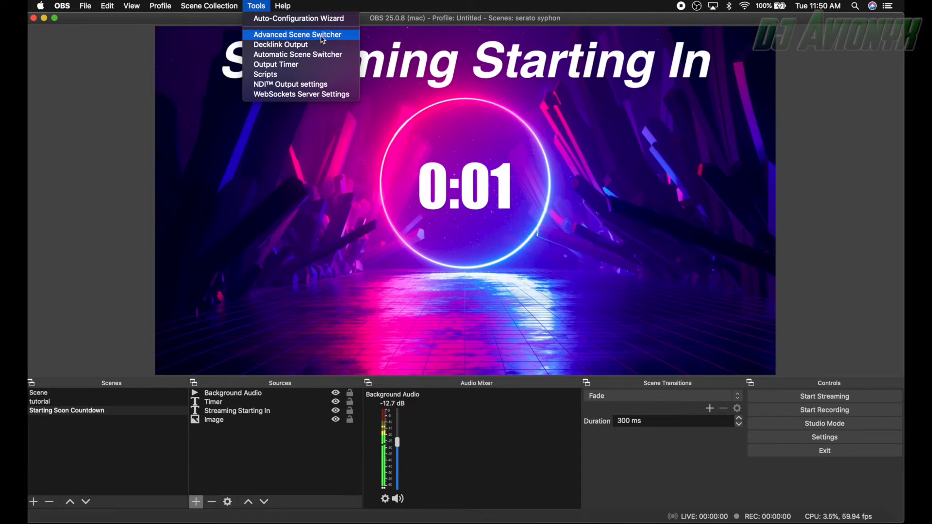
mouse_move(291, 36)
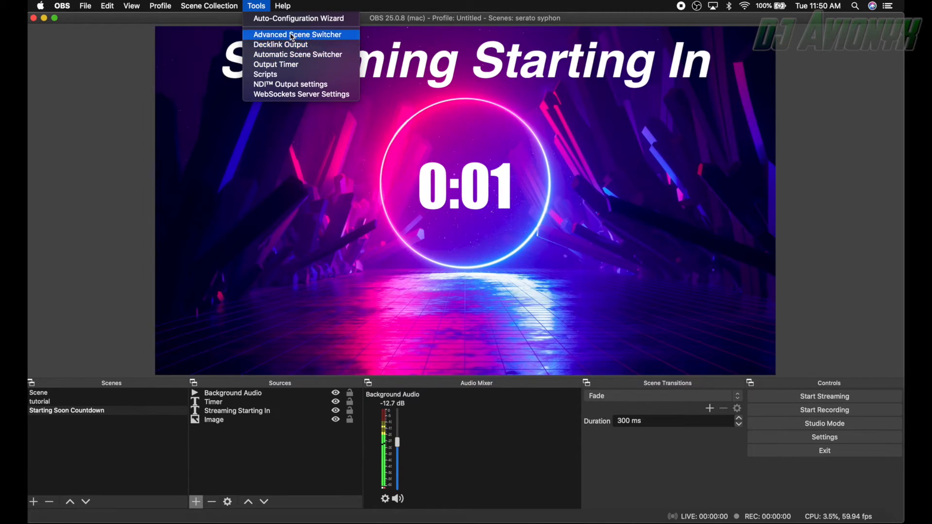
mouse_move(425, 279)
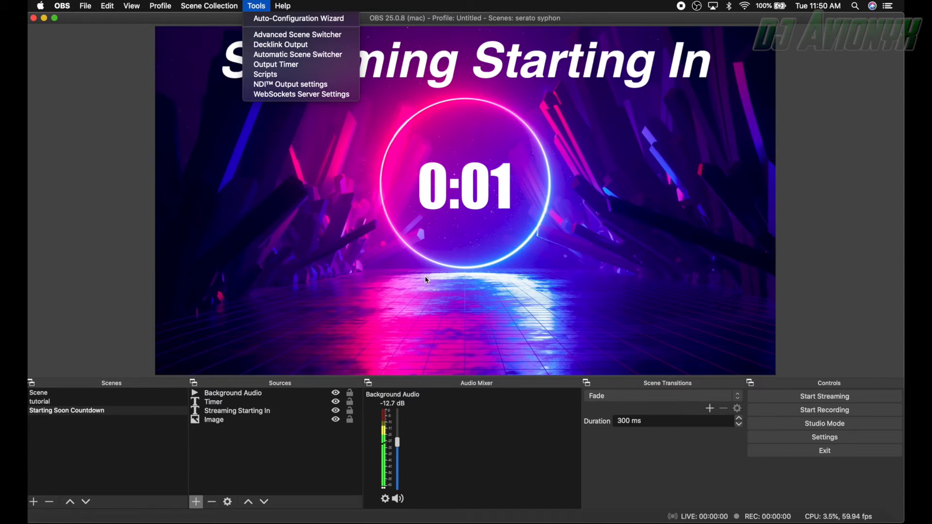
mouse_move(299, 35)
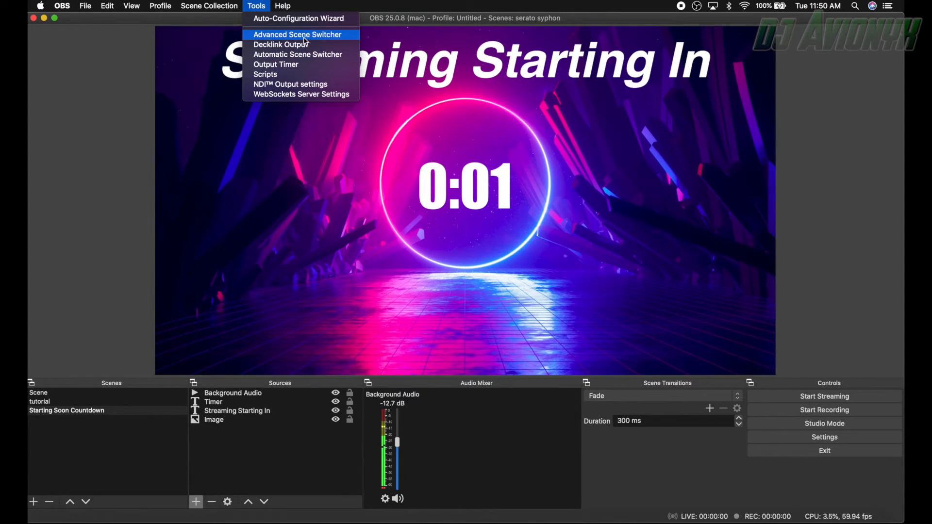
left_click(297, 35)
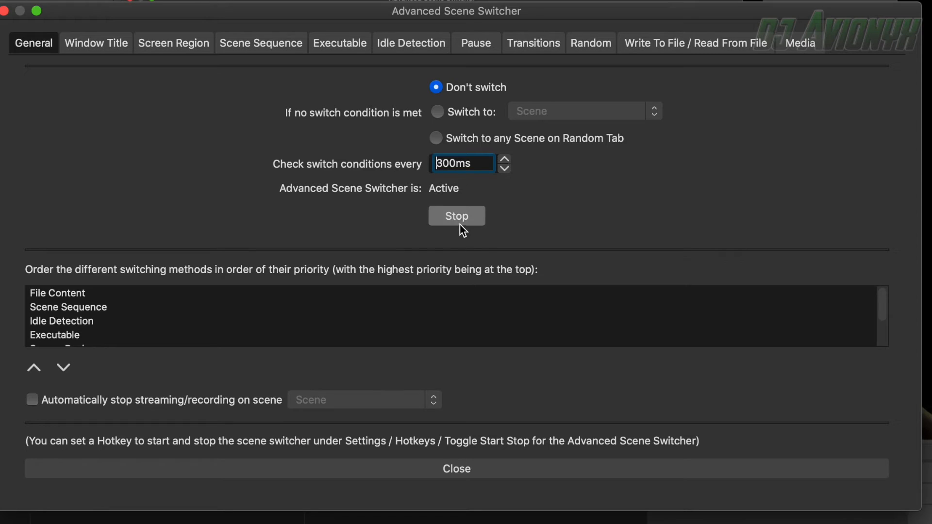
Step: Toggle the scene switcher's Start/Stop state, then go to the Scene Sequence settings
left_click(456, 215)
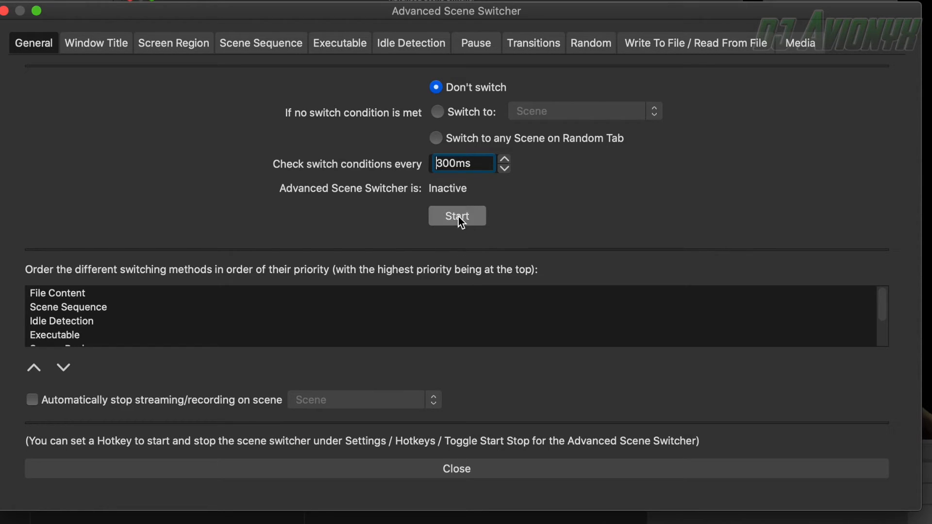
left_click(456, 215)
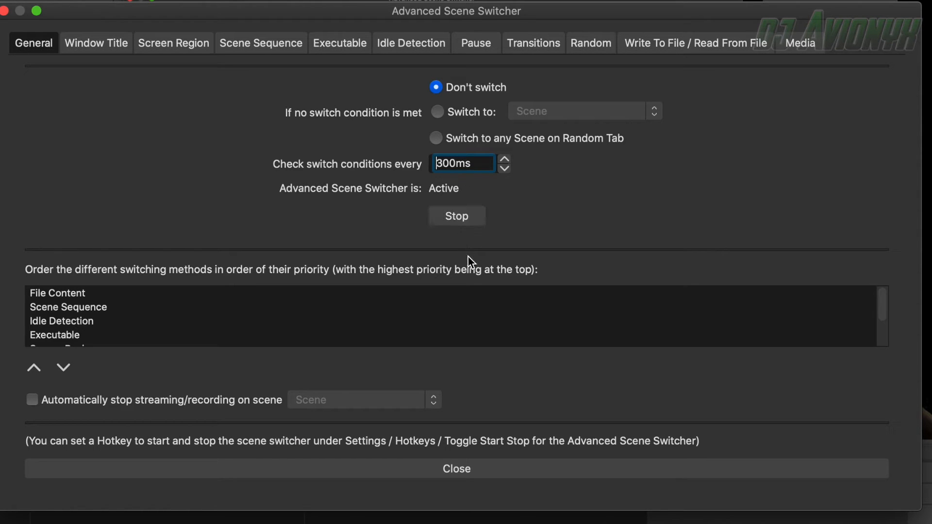
left_click(456, 215)
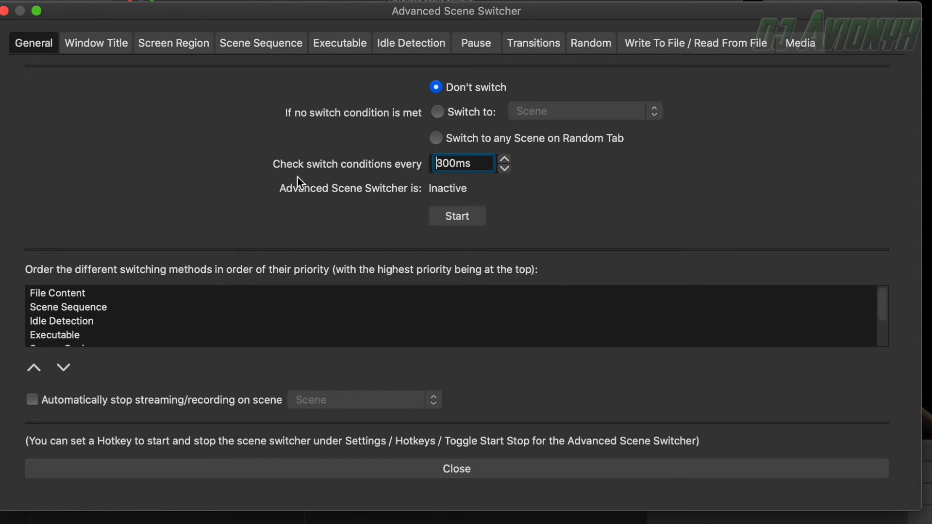
left_click(261, 42)
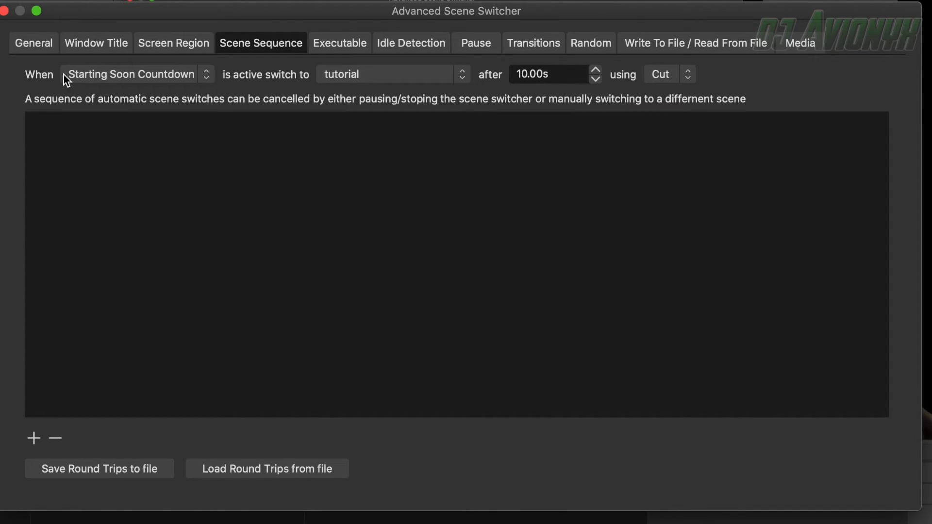
Step: Set the sequence to run from Starting Soon Countdown to the tutorial scene
left_click(134, 74)
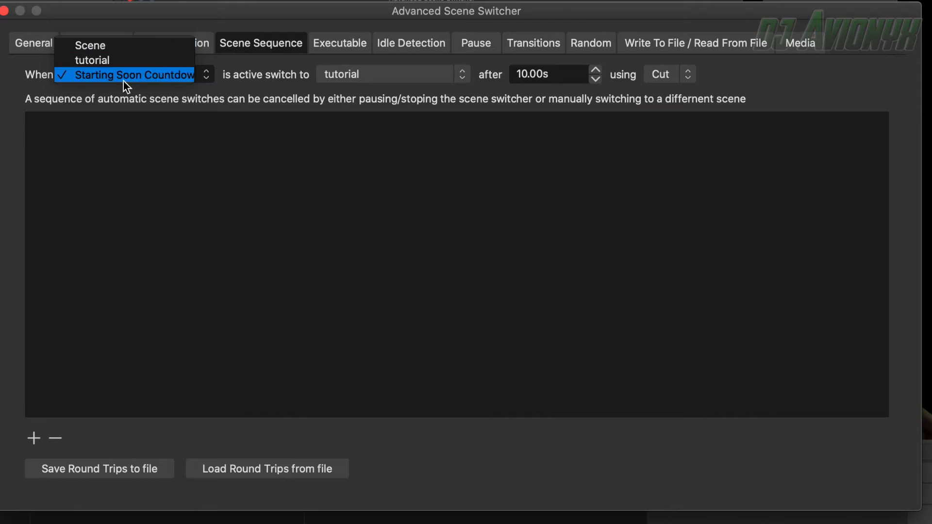
left_click(133, 75)
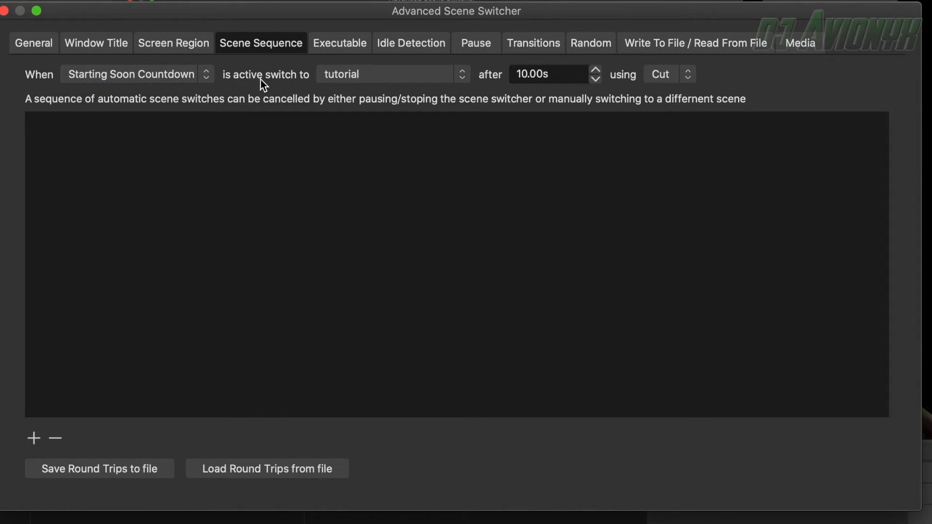
left_click(386, 74)
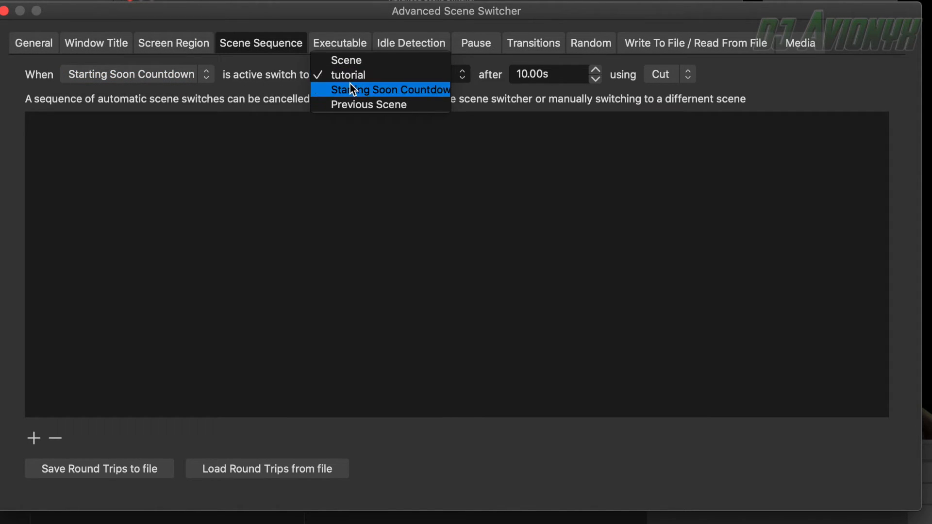
left_click(347, 75)
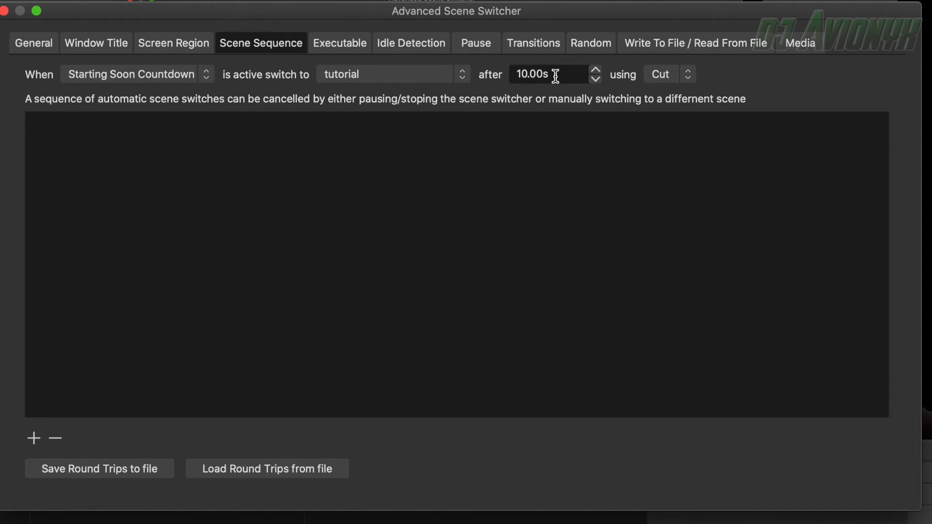
Step: Set the delay to 60 seconds with a Fade transition and add the sequence
triple_click(546, 73)
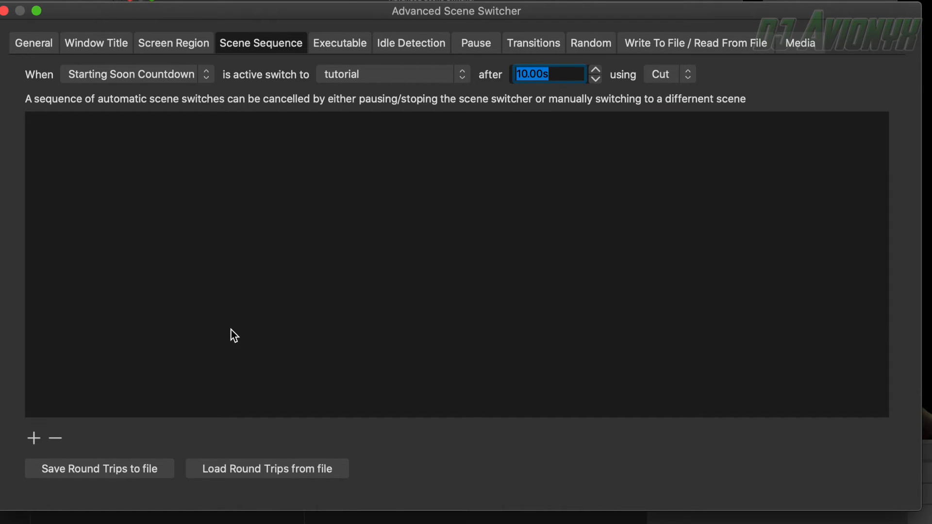
mouse_move(554, 96)
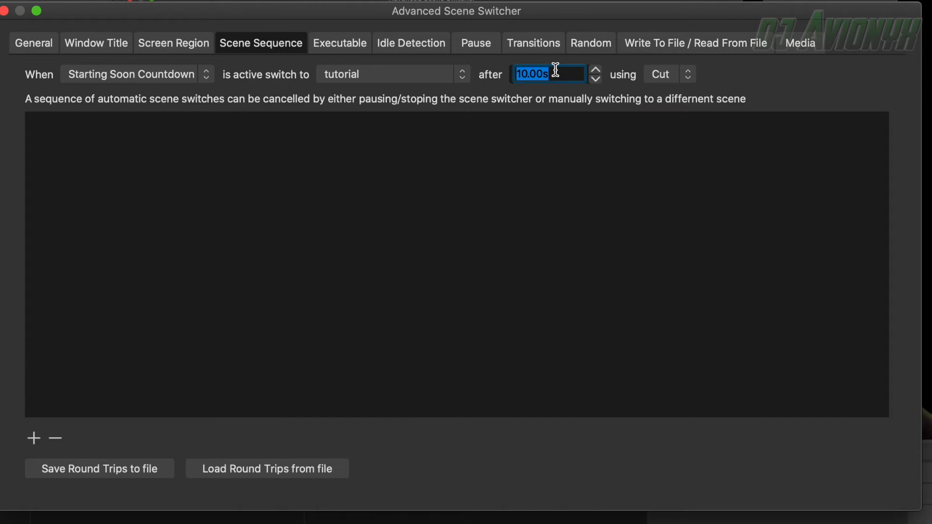
type("60s")
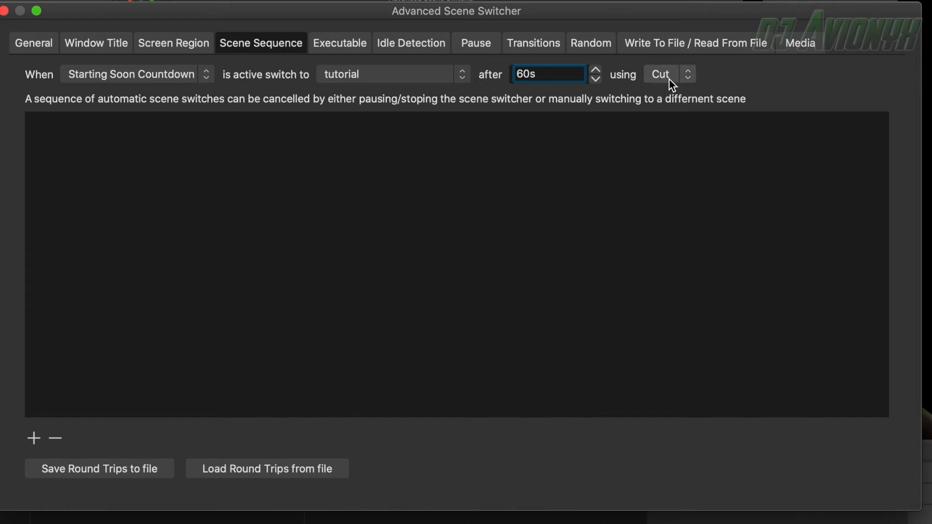
left_click(662, 74)
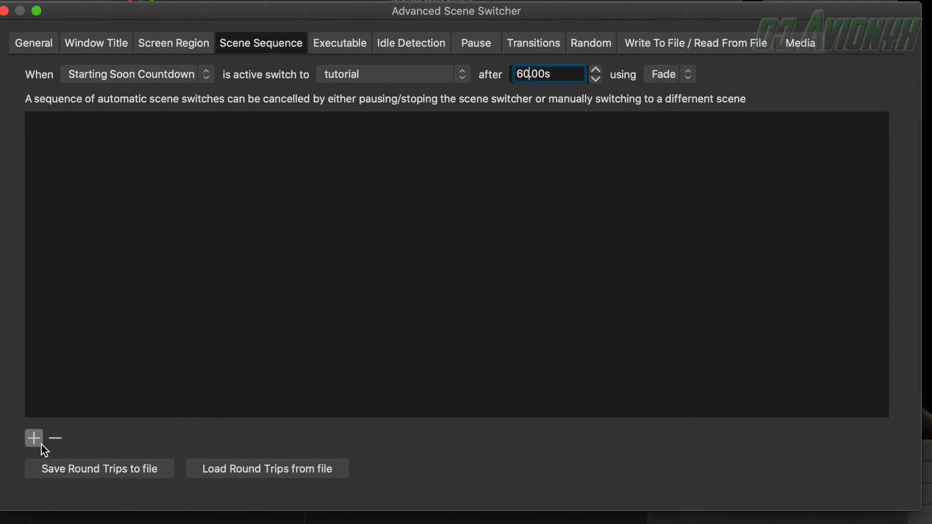
left_click(33, 438)
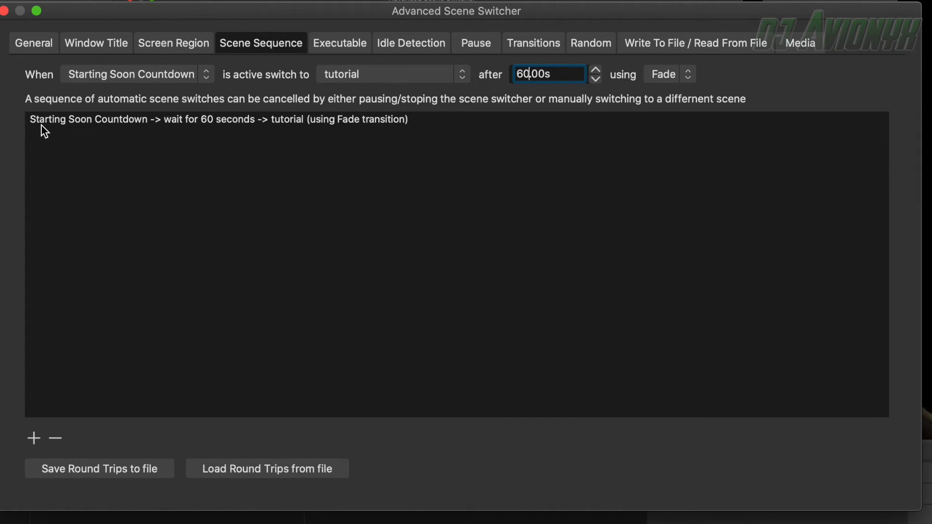
mouse_move(152, 132)
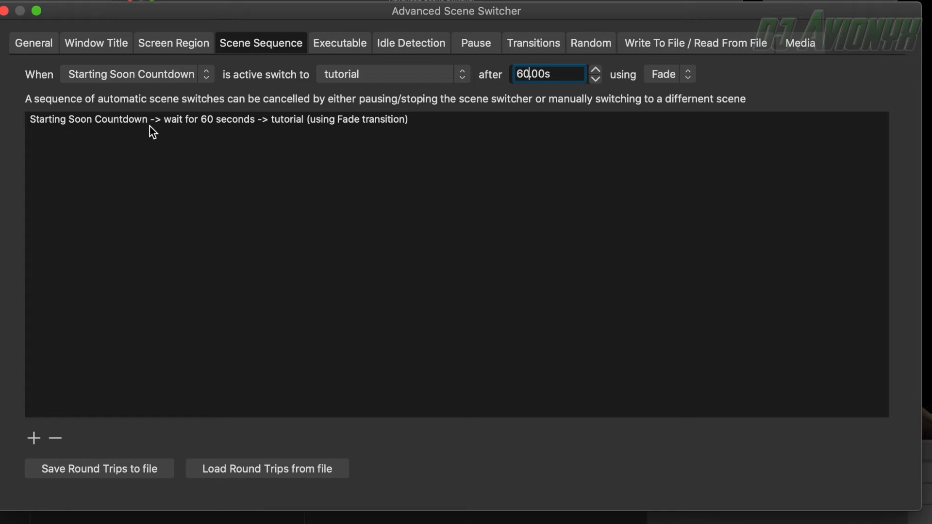
mouse_move(184, 131)
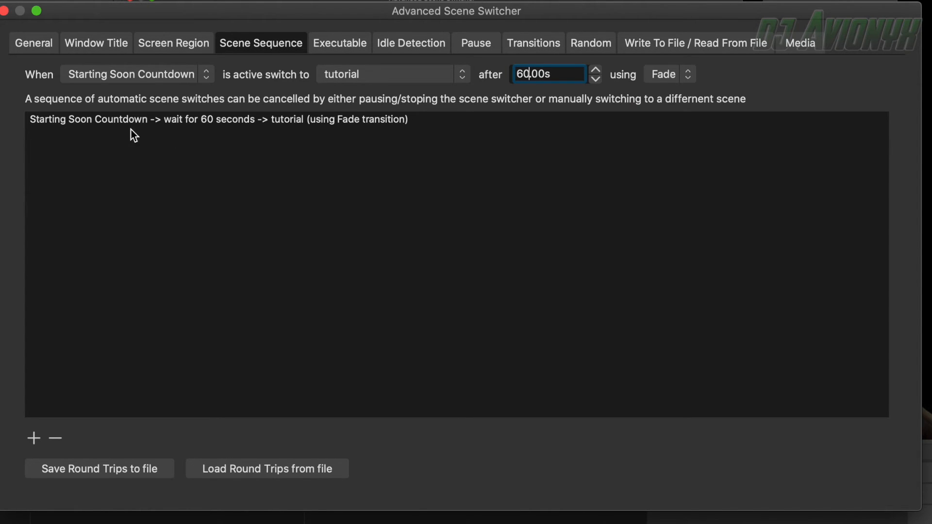
mouse_move(258, 135)
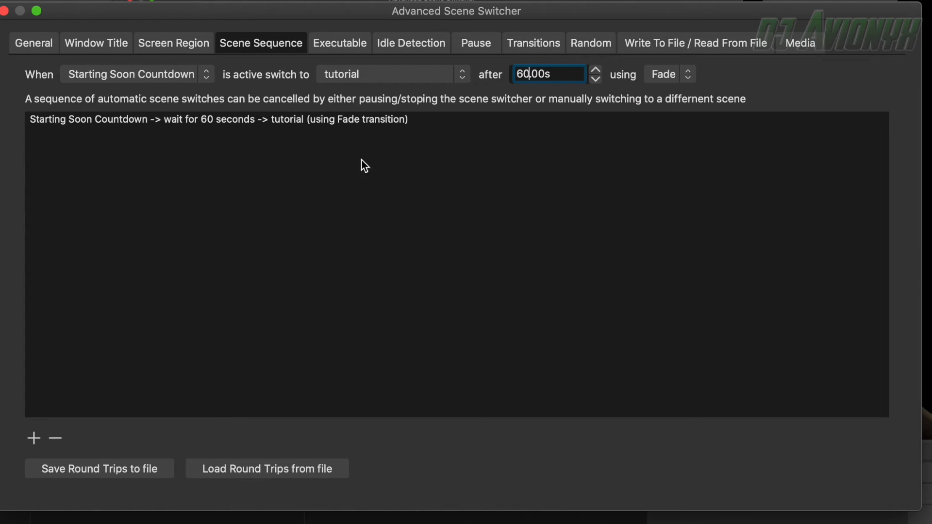
mouse_move(247, 308)
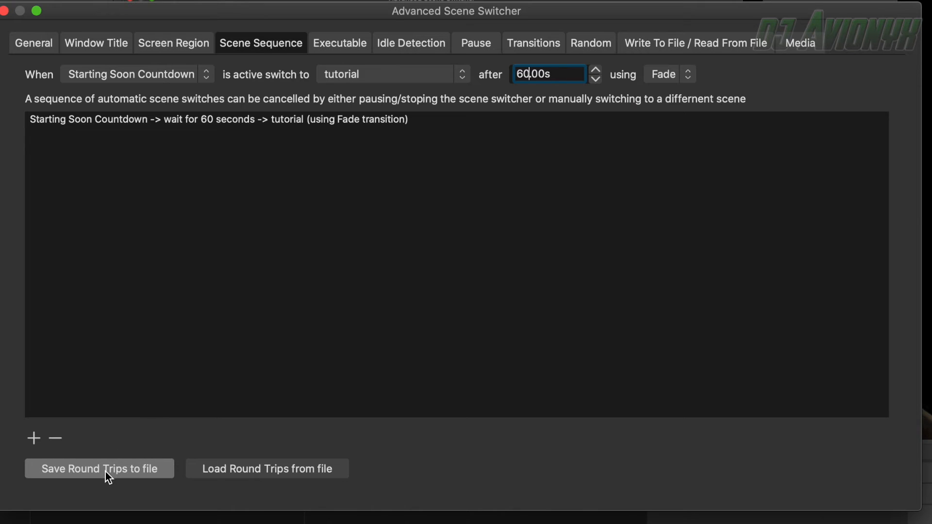
Step: Save the scene sequence to a file named 'Tutorial' in Documents
left_click(99, 468)
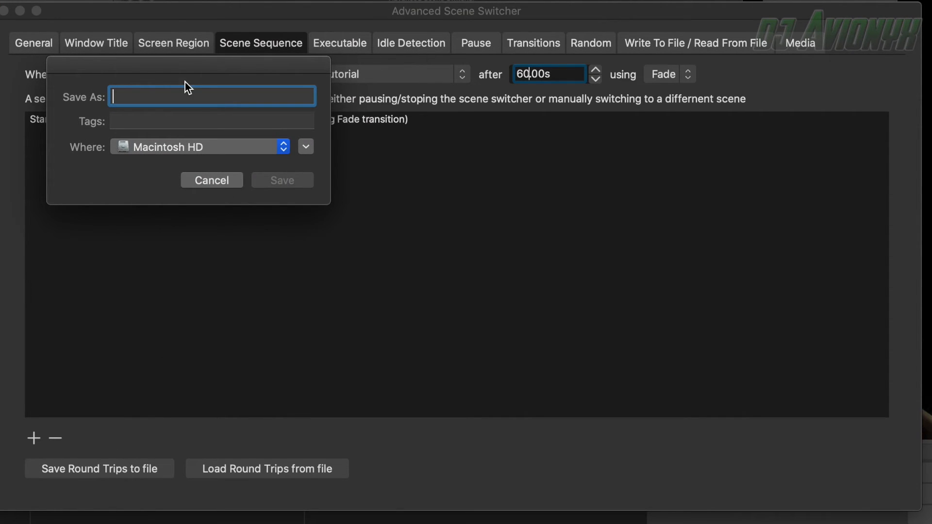
type("Tutor")
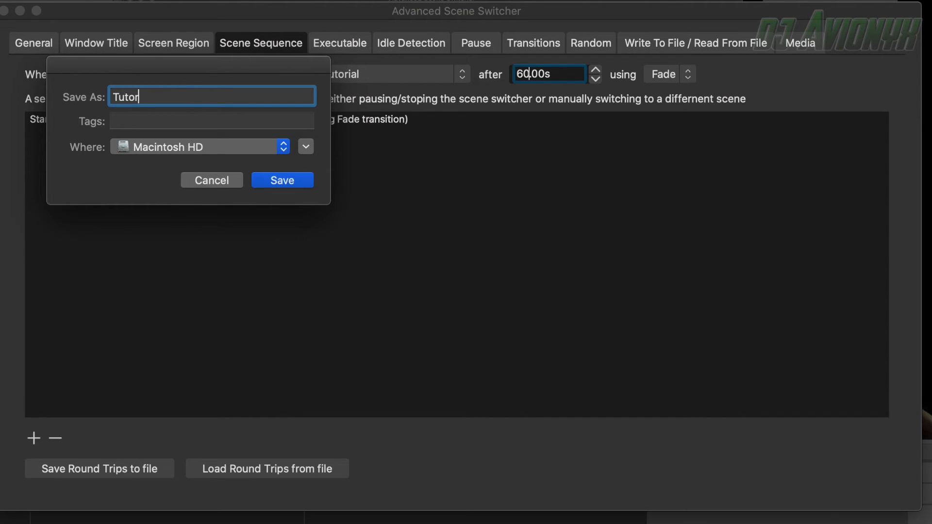
type("ial")
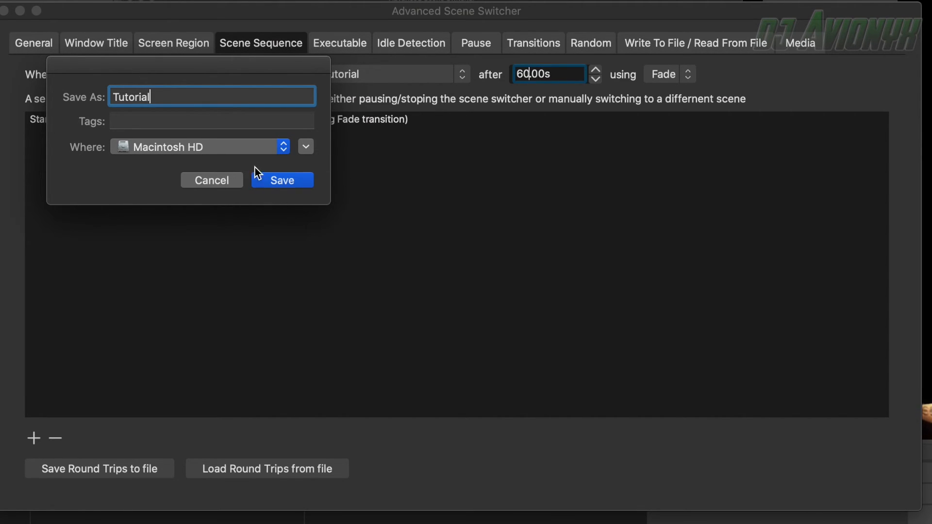
left_click(305, 147)
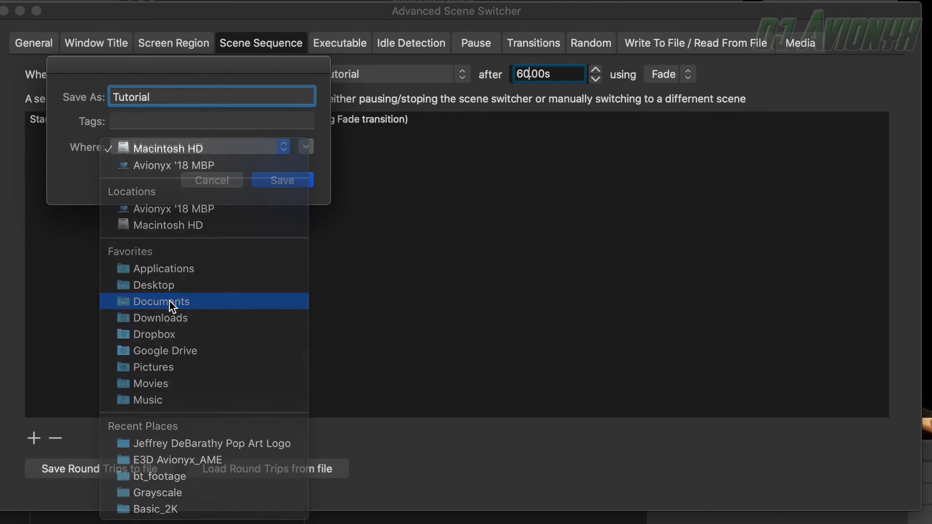
left_click(212, 181)
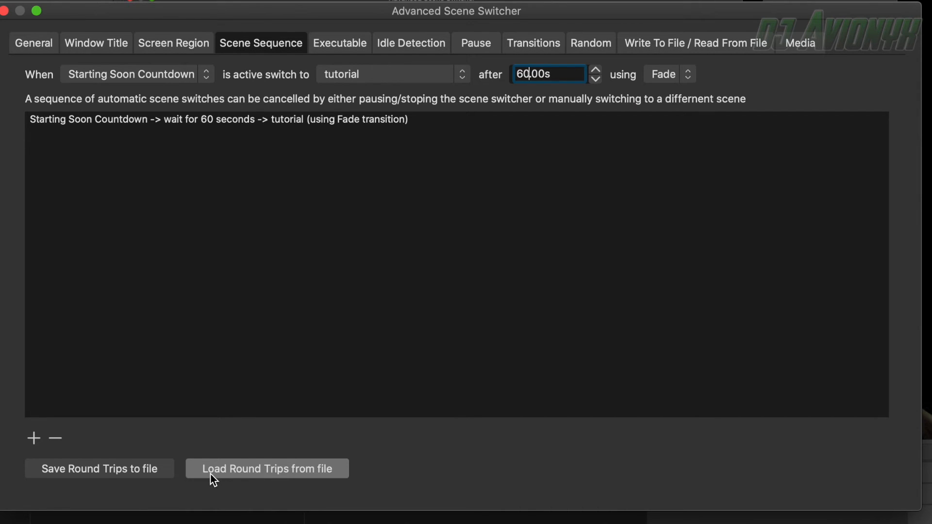
mouse_move(234, 475)
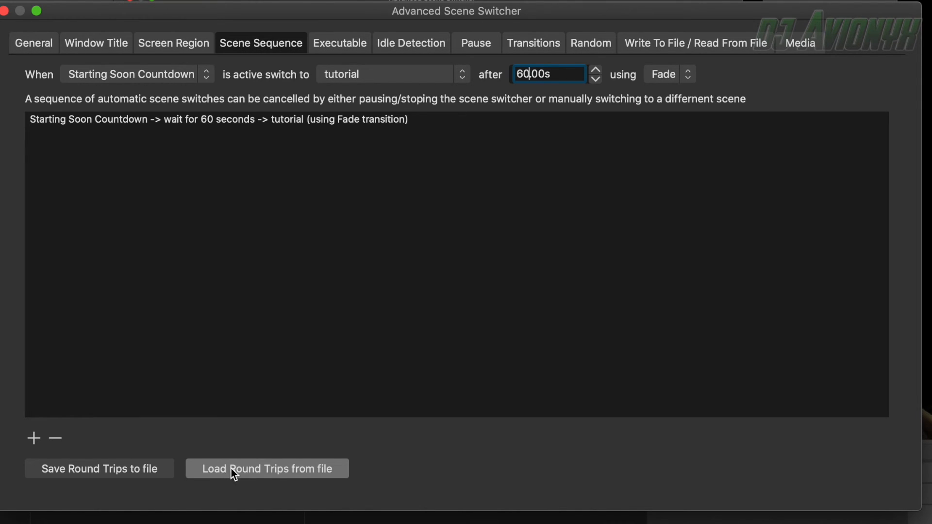
Step: Open the Load Round Trips file browser and cancel without loading
left_click(266, 468)
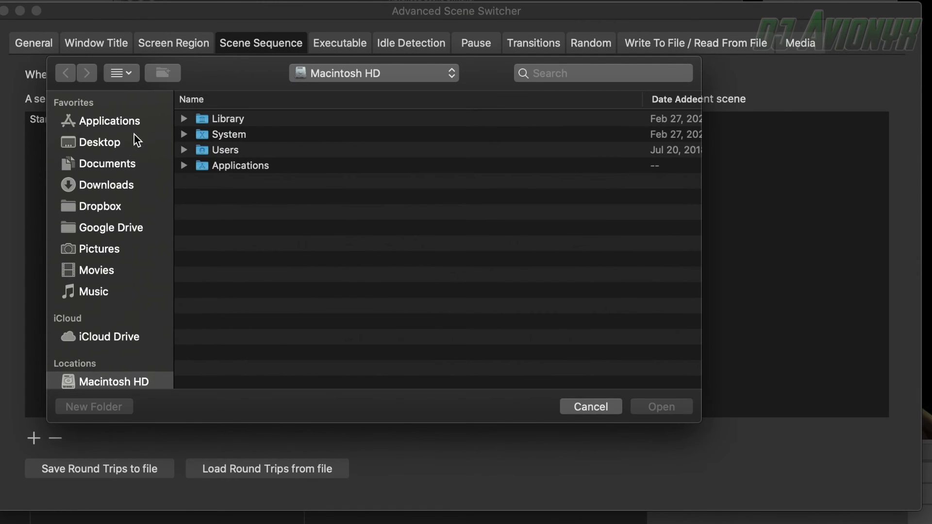
left_click(589, 407)
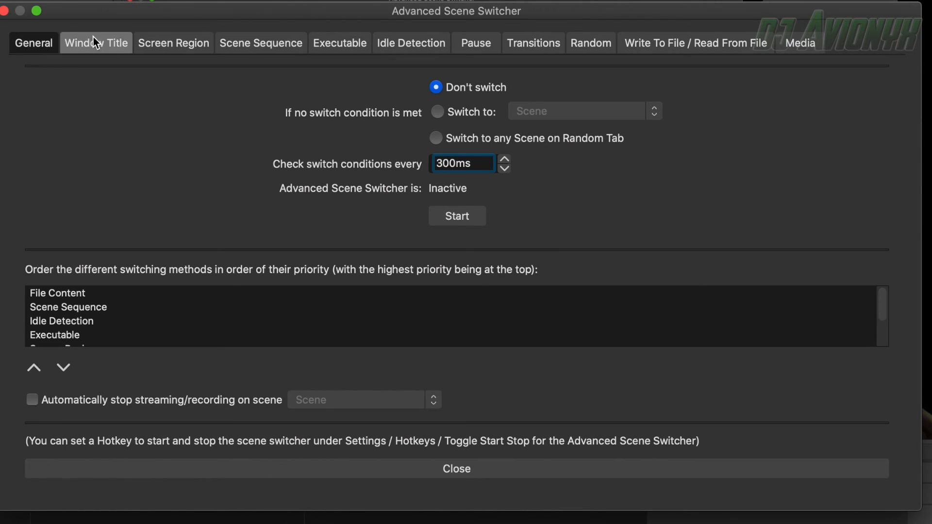
Step: Start the Advanced Scene Switcher and close its settings window
left_click(456, 215)
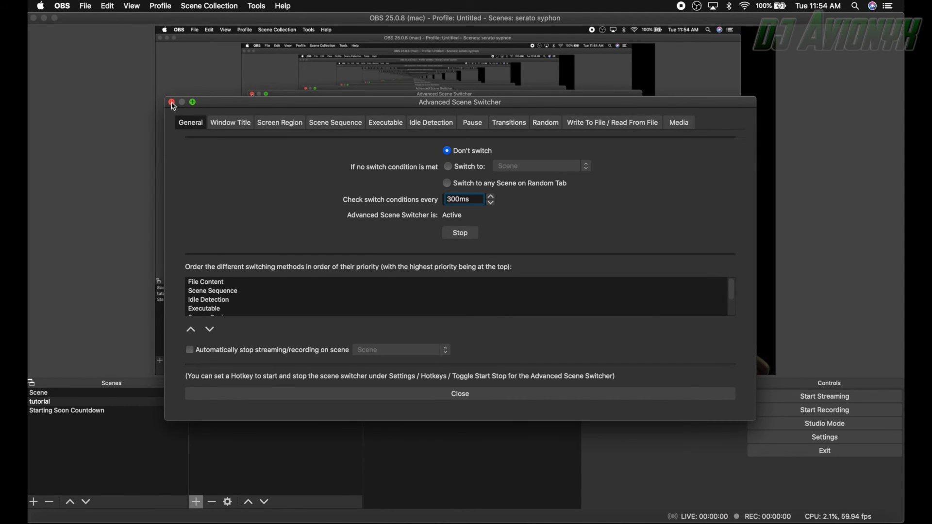
left_click(171, 103)
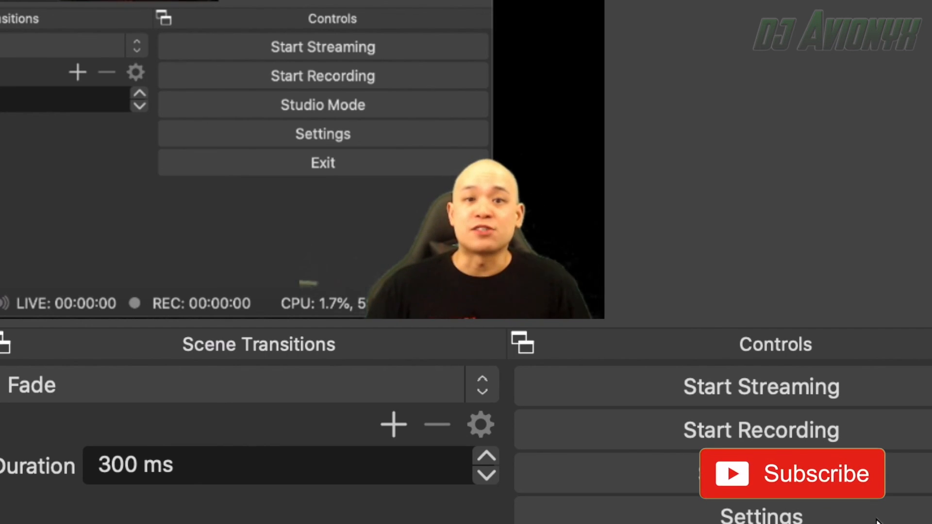
left_click(792, 474)
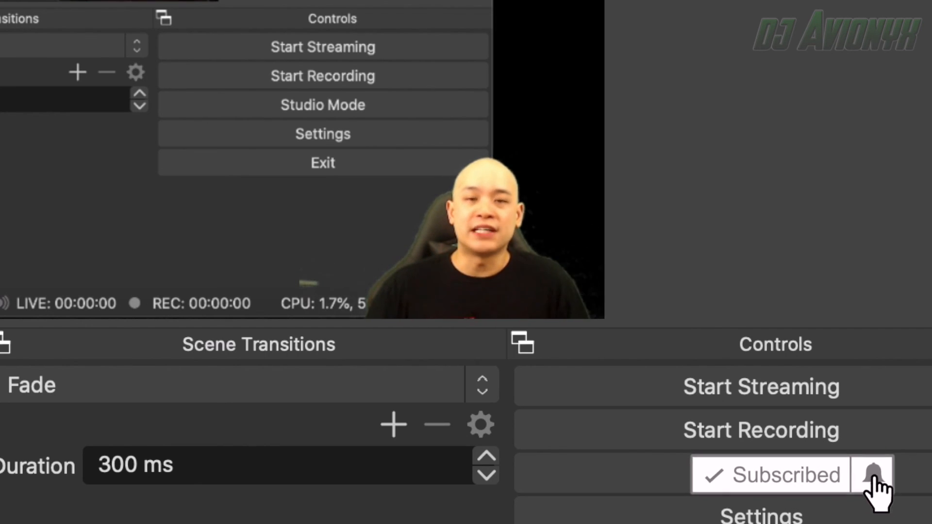